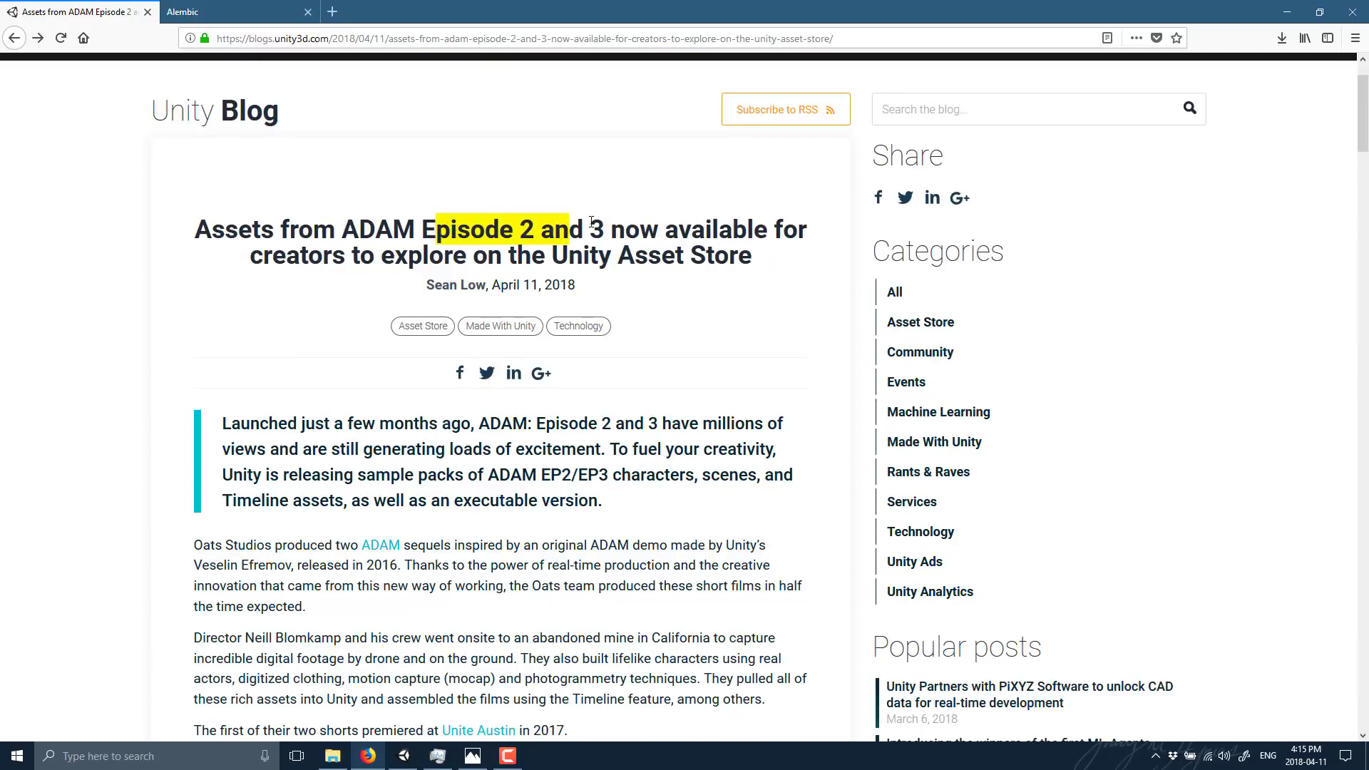
- Read the ADAM assets post's Character, Photogrammetry and Alembic sections, returning to 'Playing the executable'
scroll("down", 3)
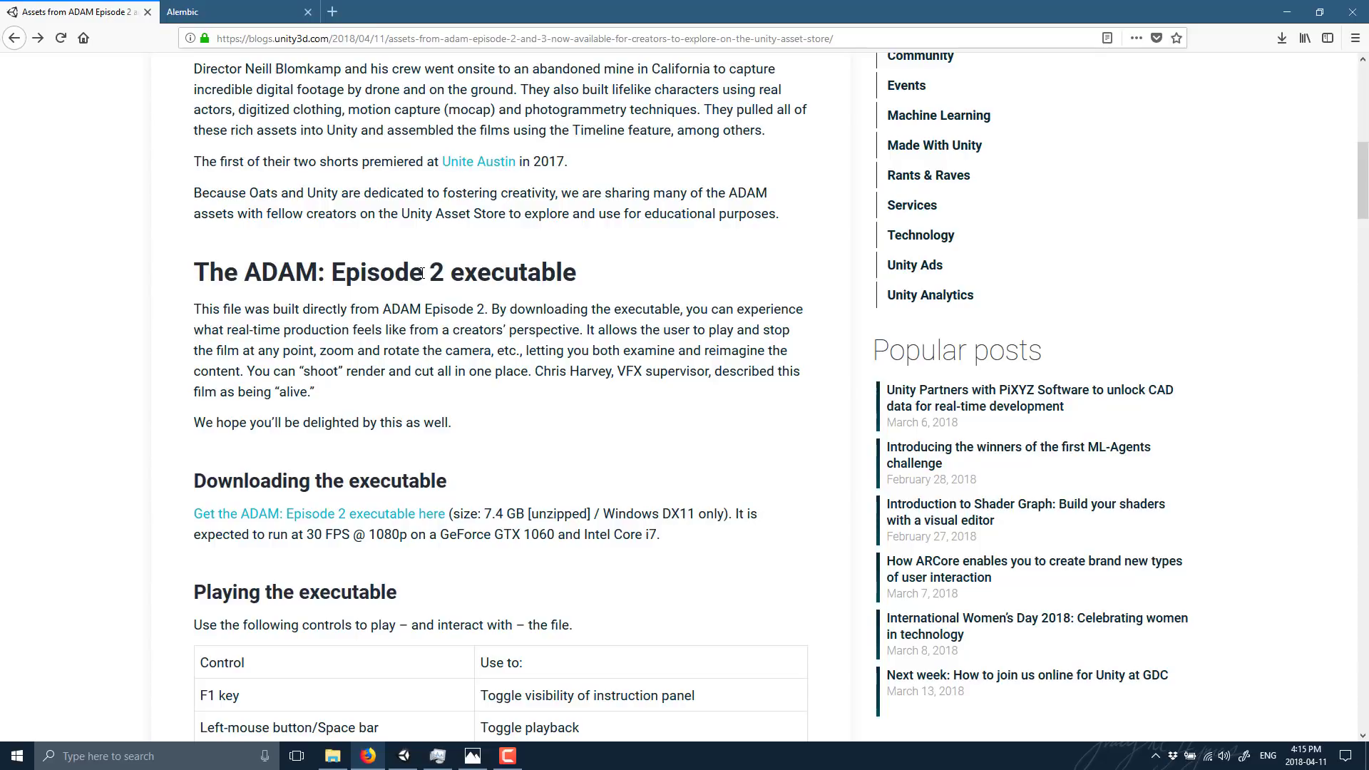
scroll("down", 3)
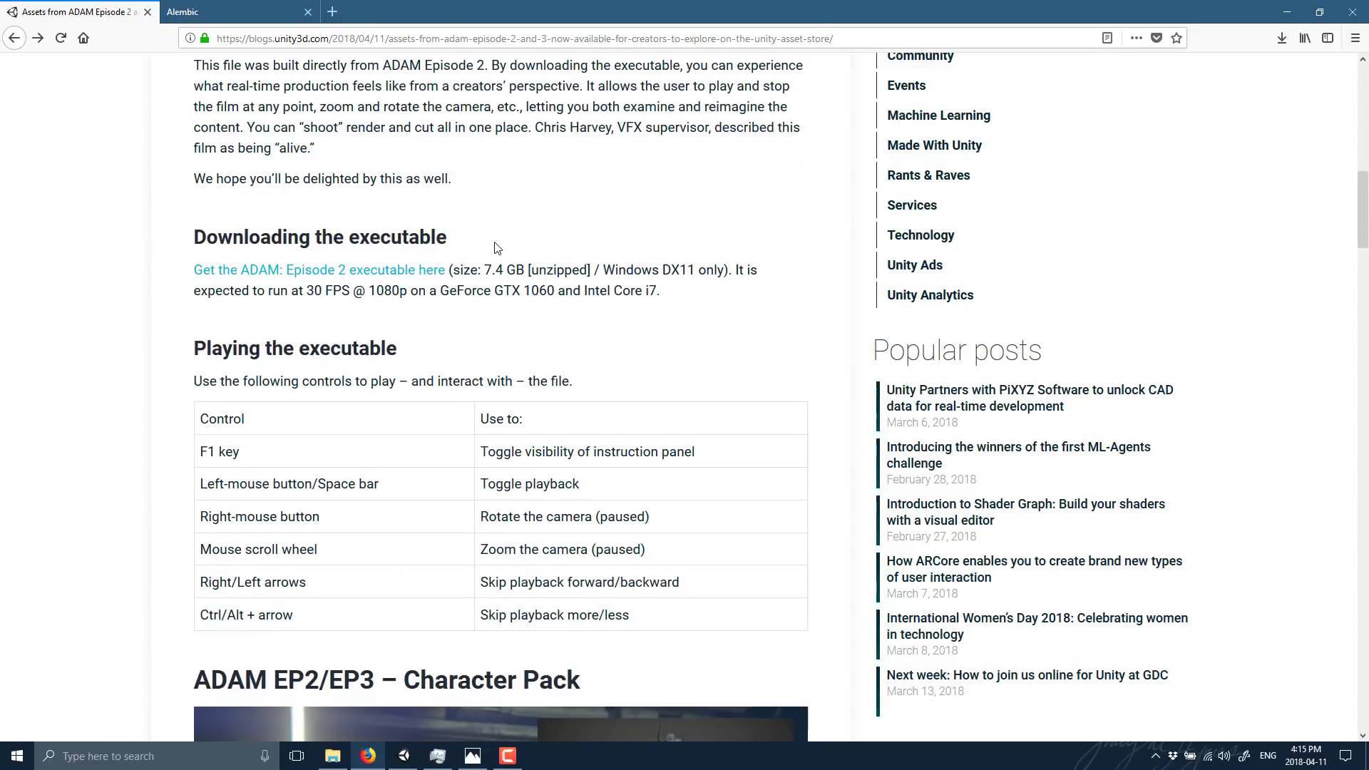
scroll("down", 3)
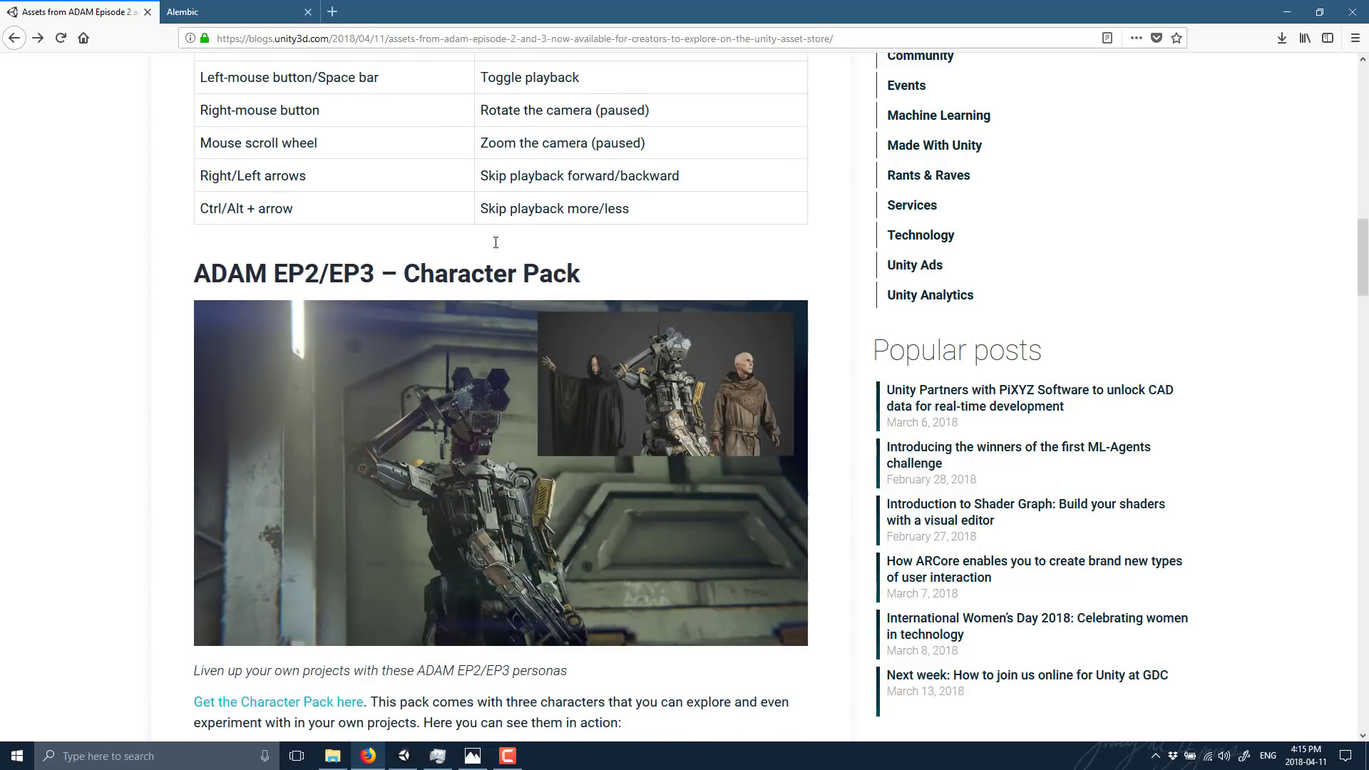
scroll("down", 3)
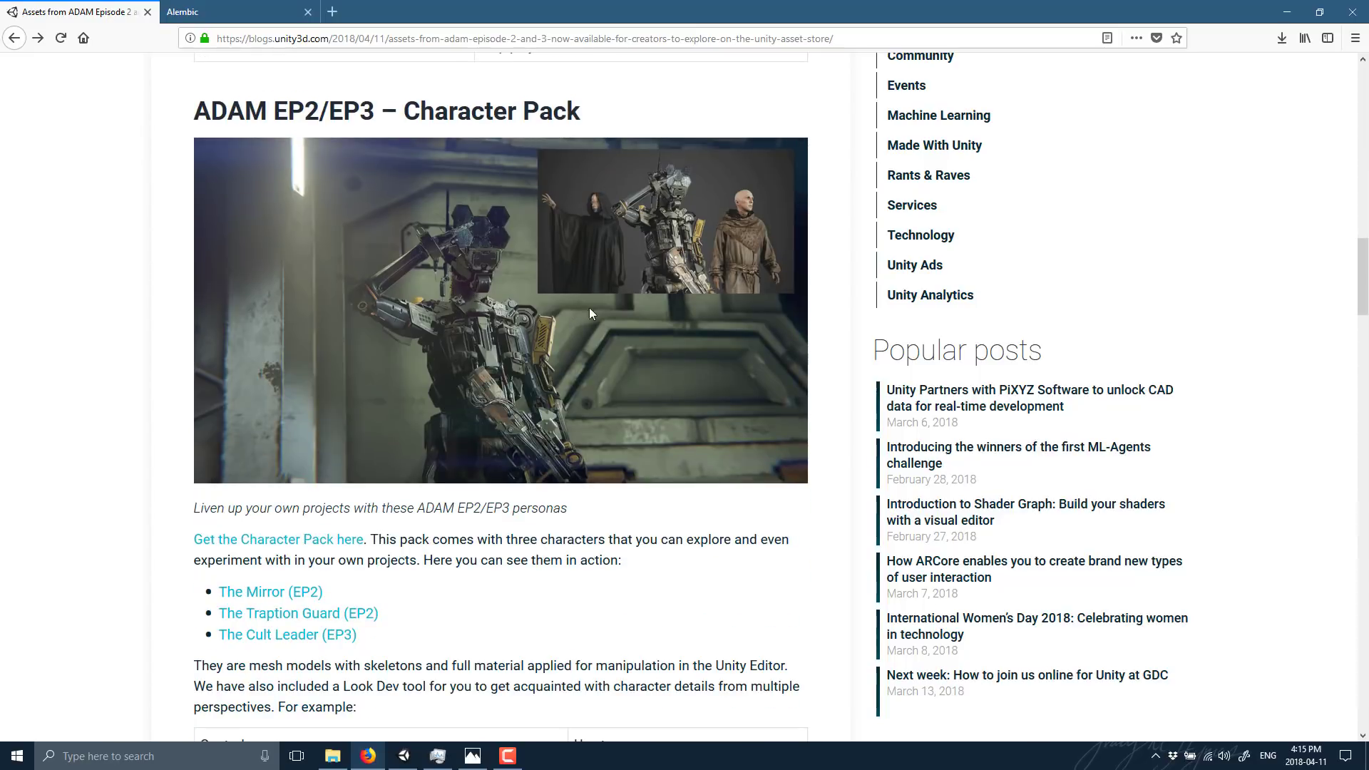
mouse_move(460, 389)
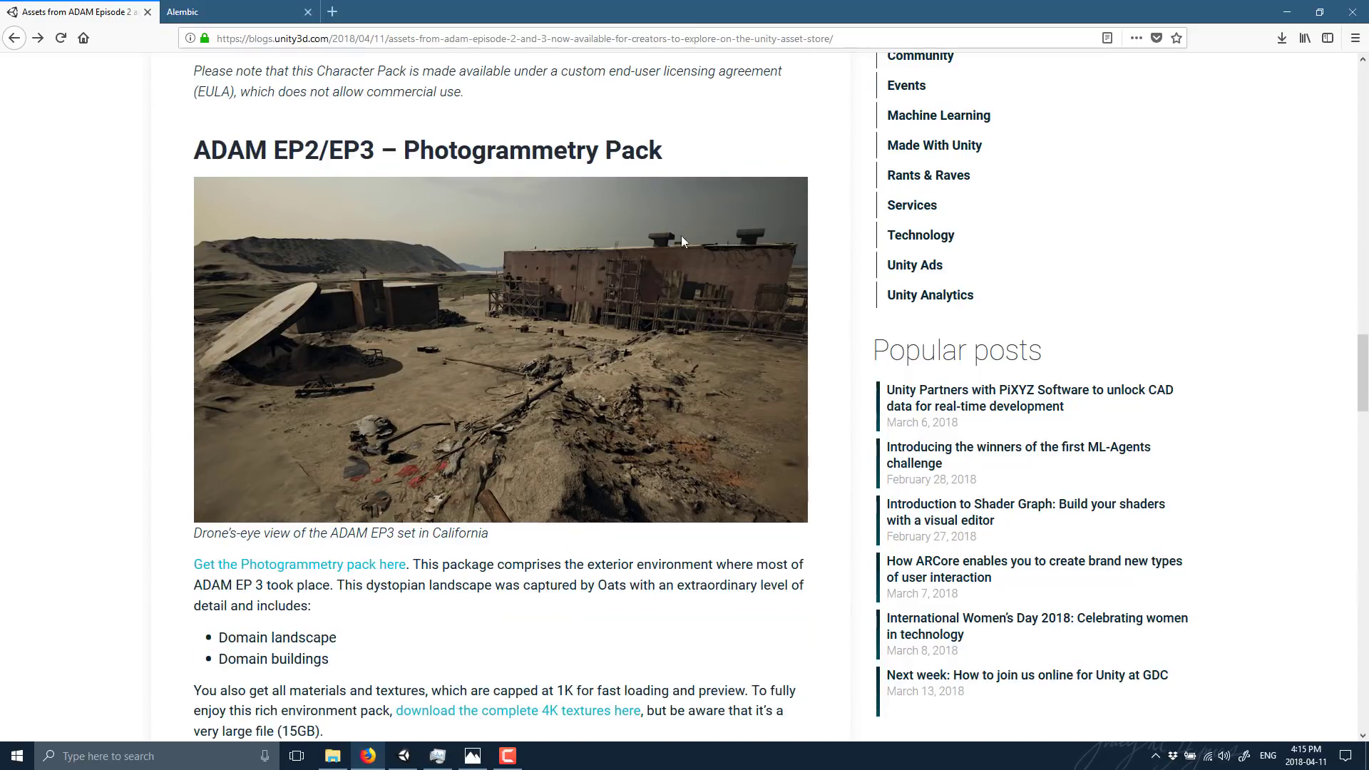
scroll("down", 3)
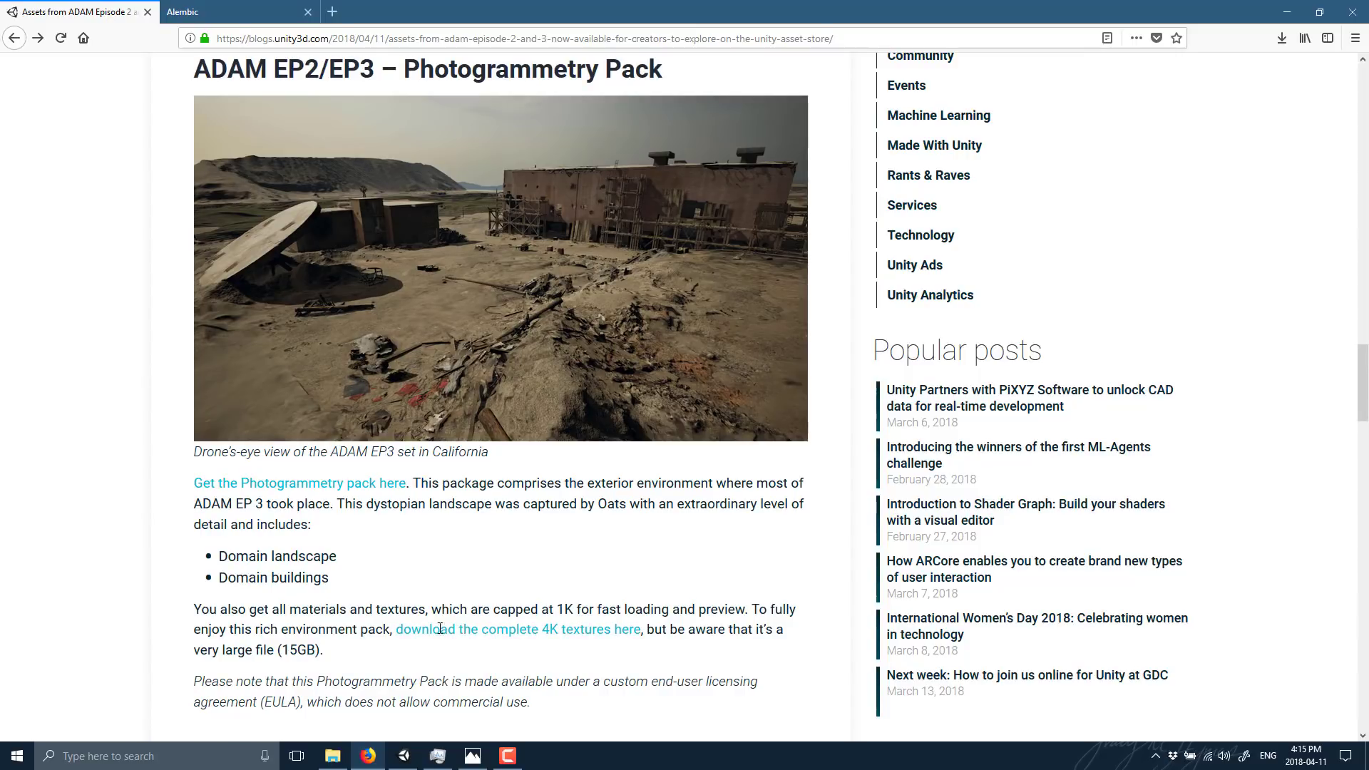
scroll("down", 3)
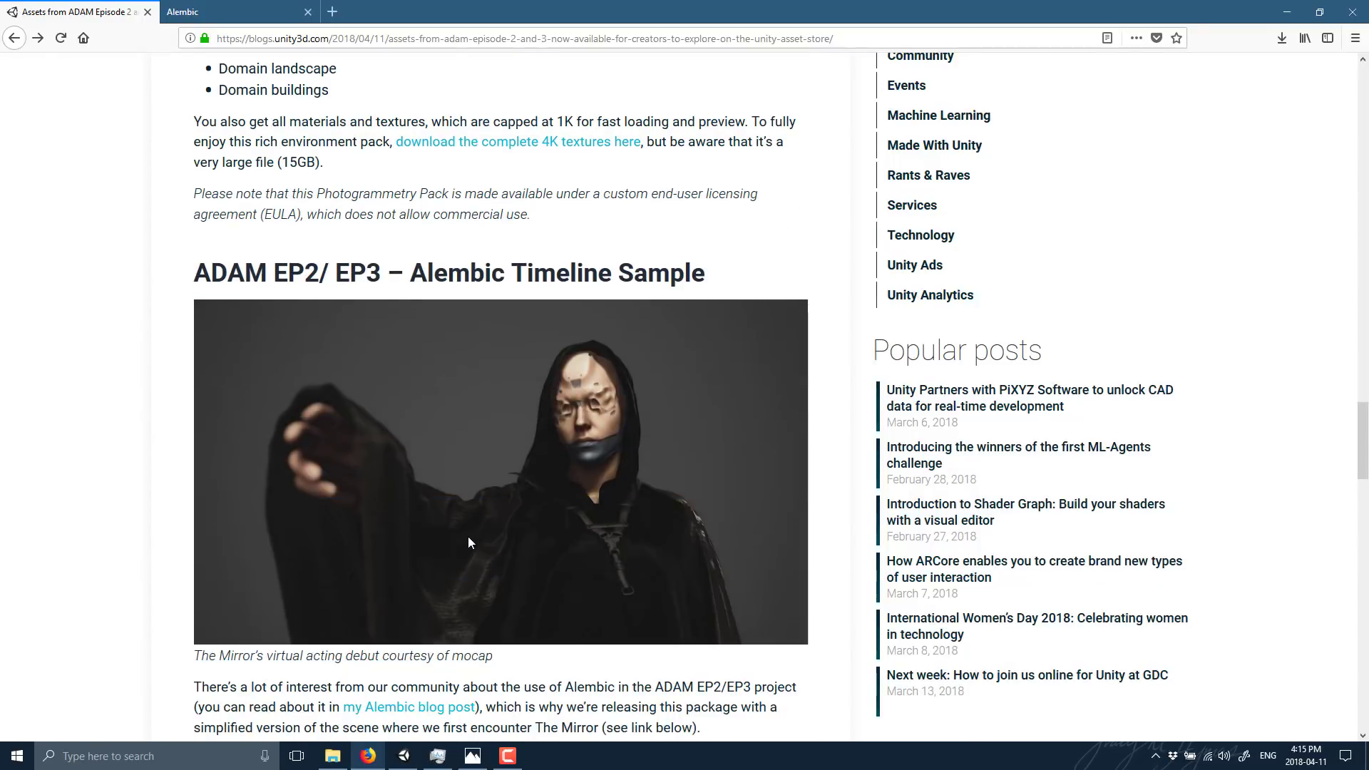
scroll("down", 3)
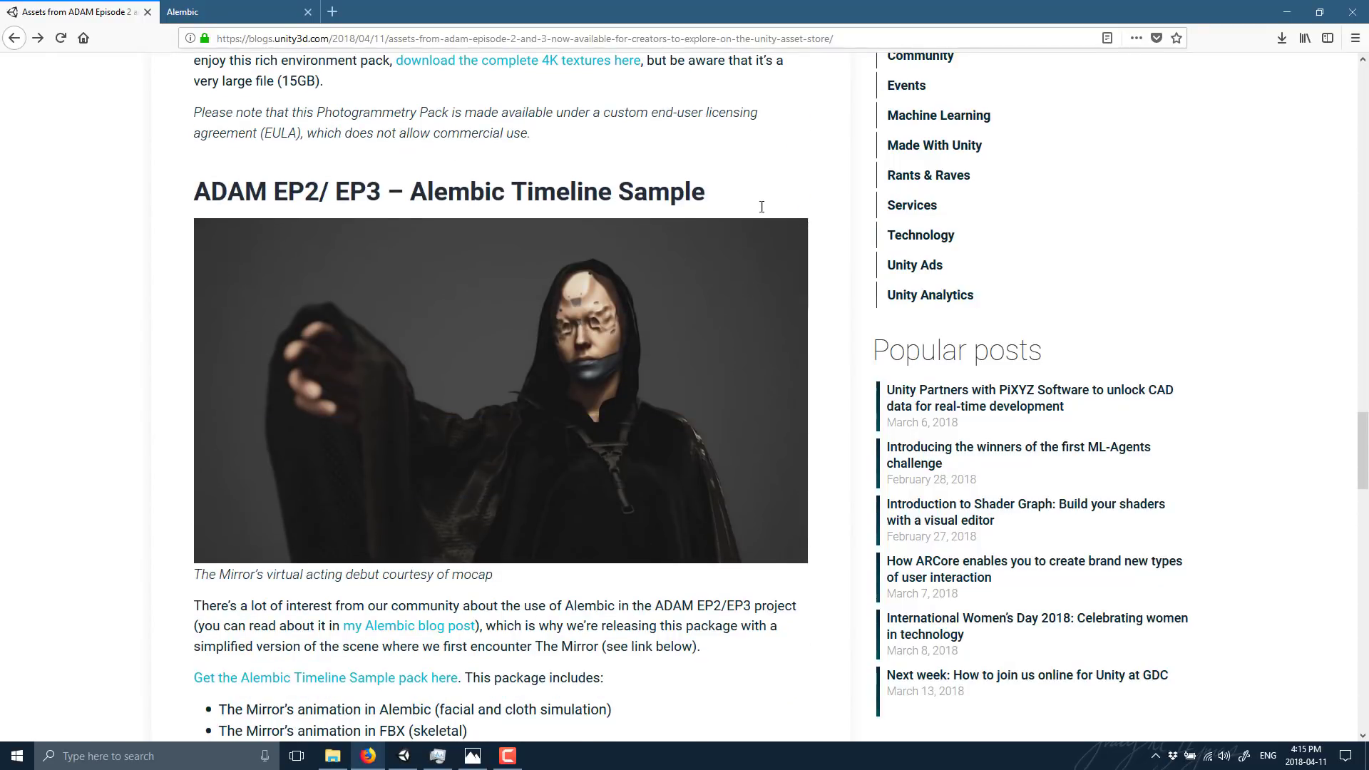
scroll("down", 3)
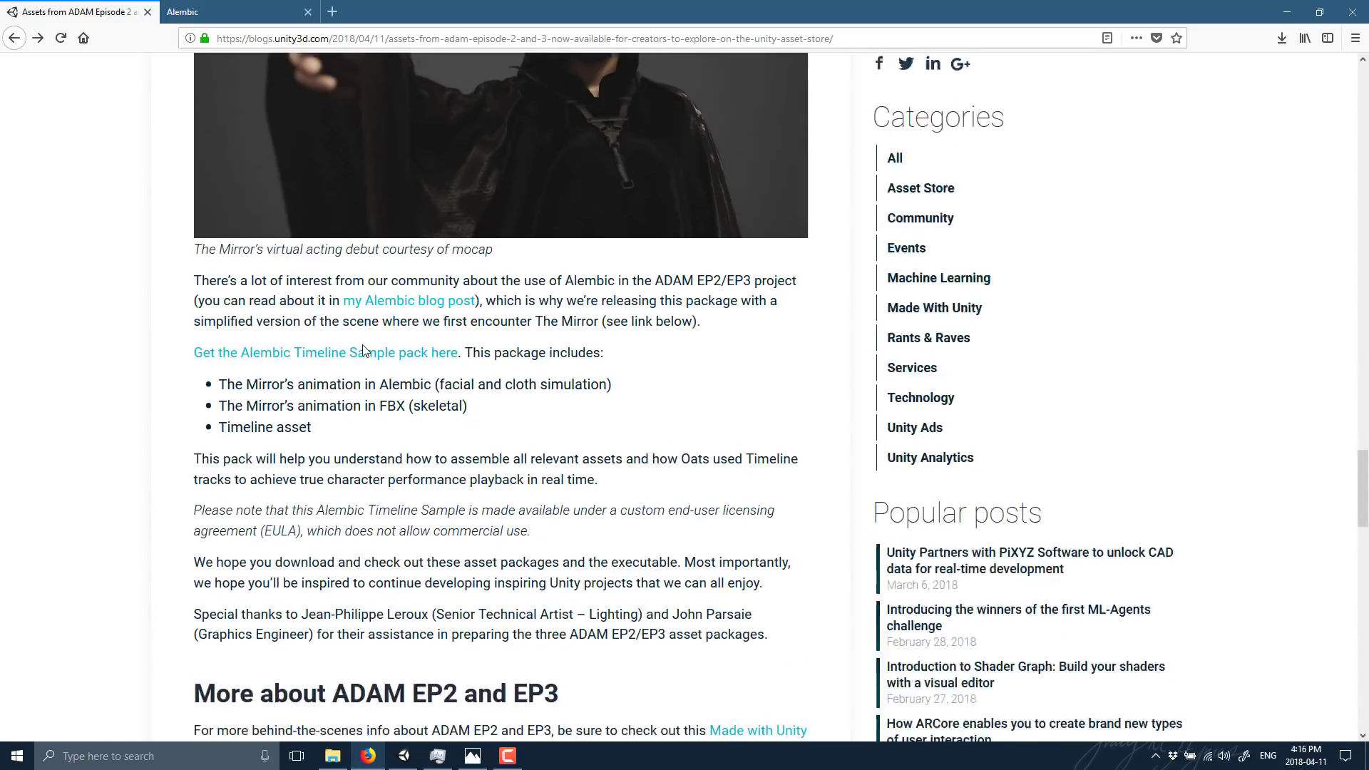
scroll("down", 3)
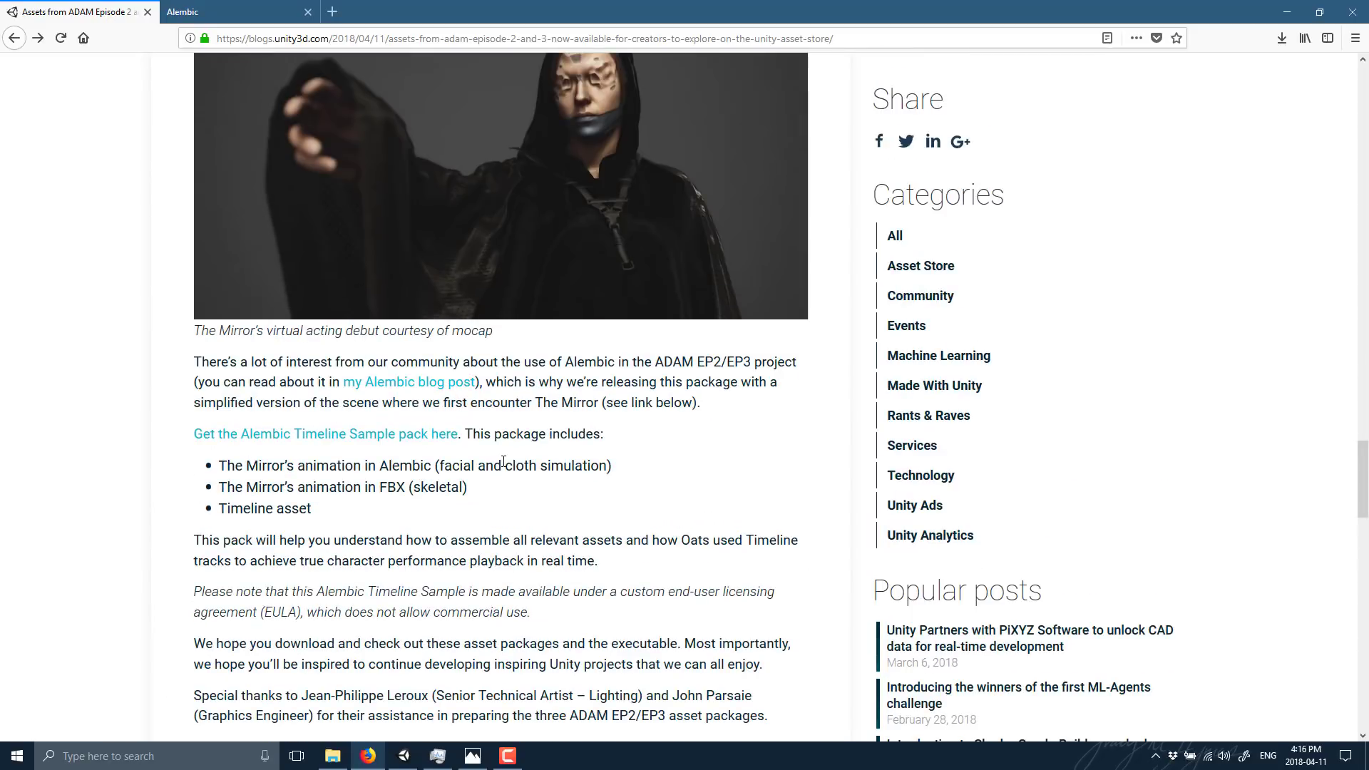
scroll("down", 3)
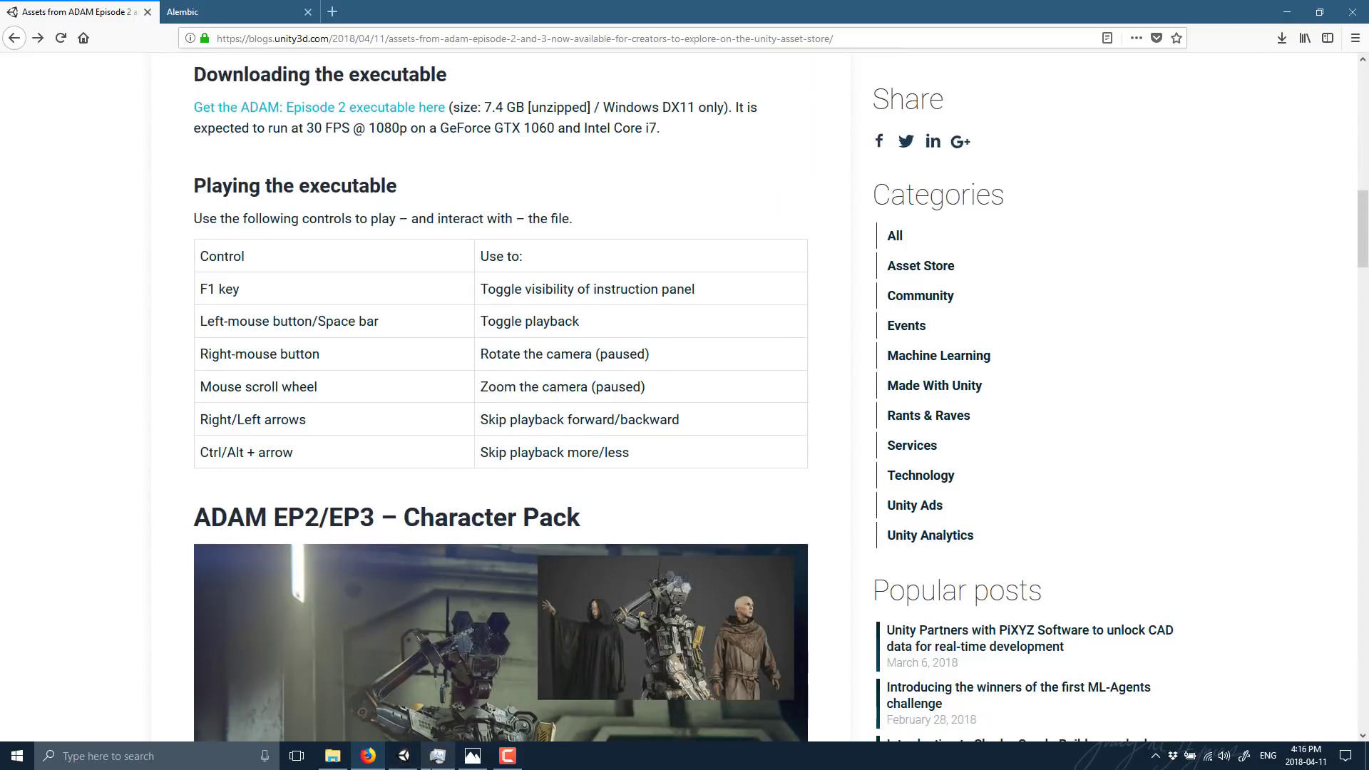
- Launch ADAM_TheMirror.exe from the Downloads > ADAM_TheMirror folder
left_click(331, 756)
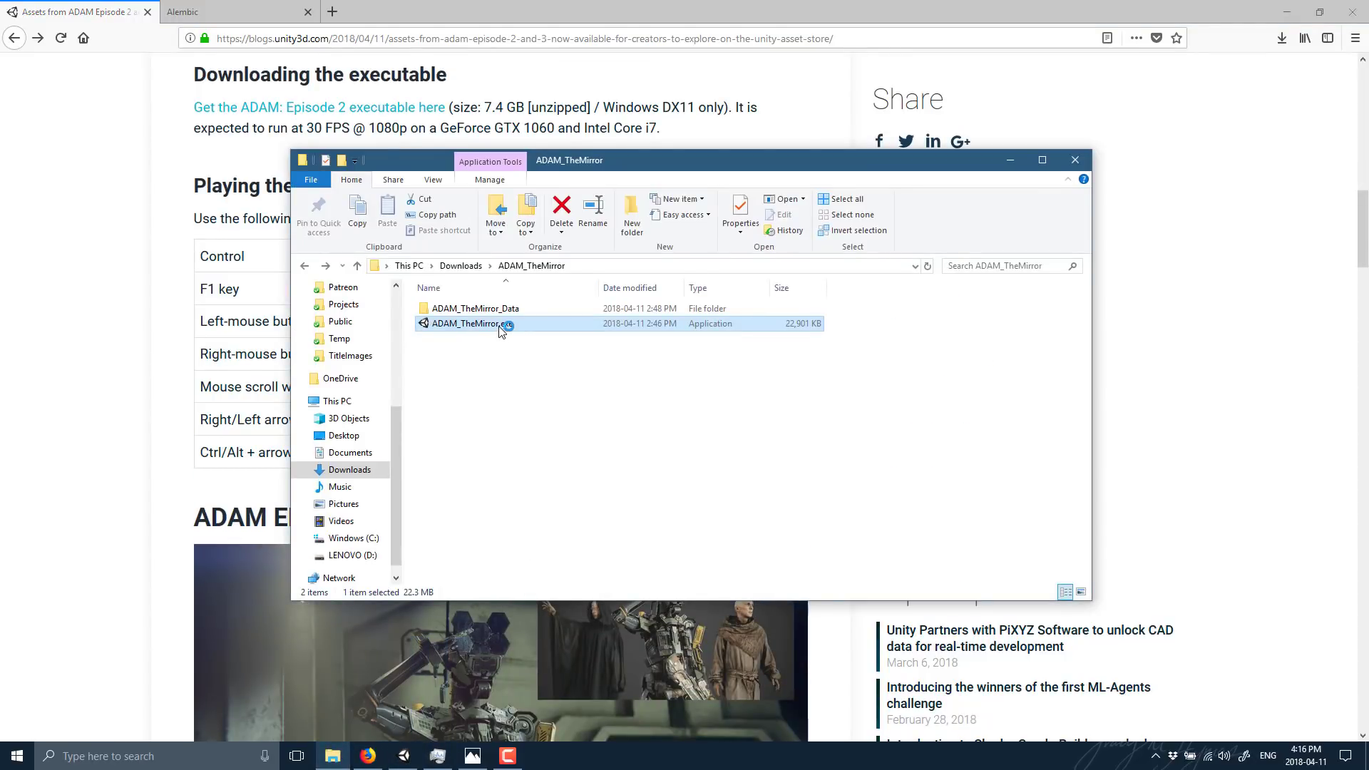
double_click(471, 323)
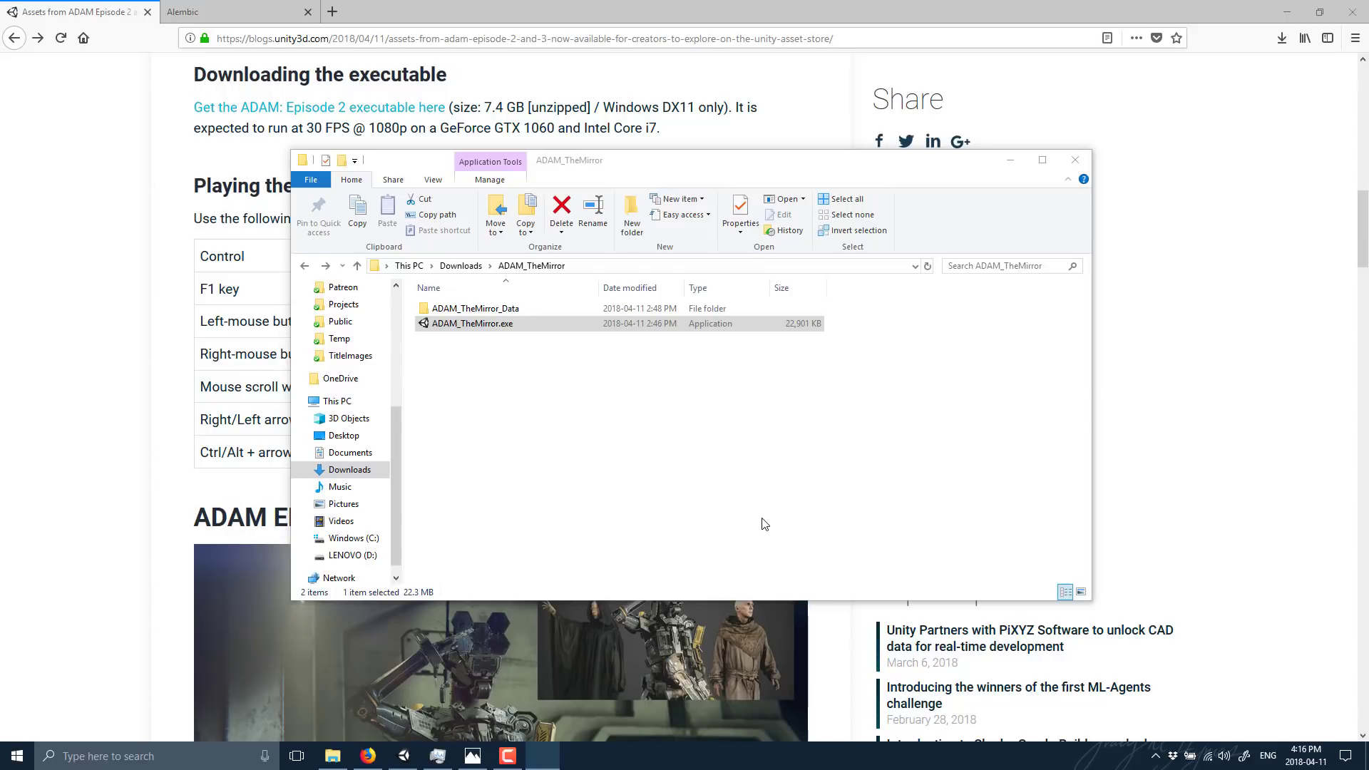
double_click(471, 323)
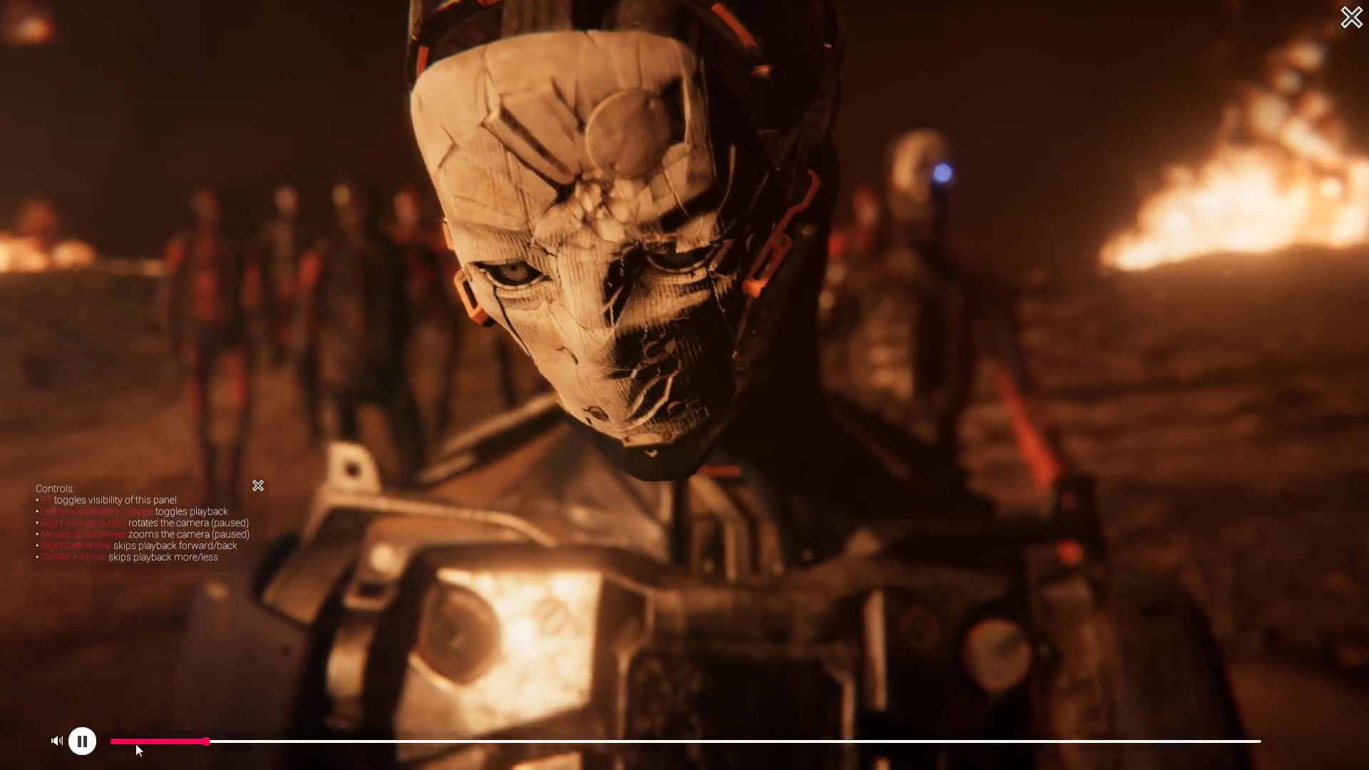
- Pause the film on the robots marching across the burning wasteland
left_click(81, 740)
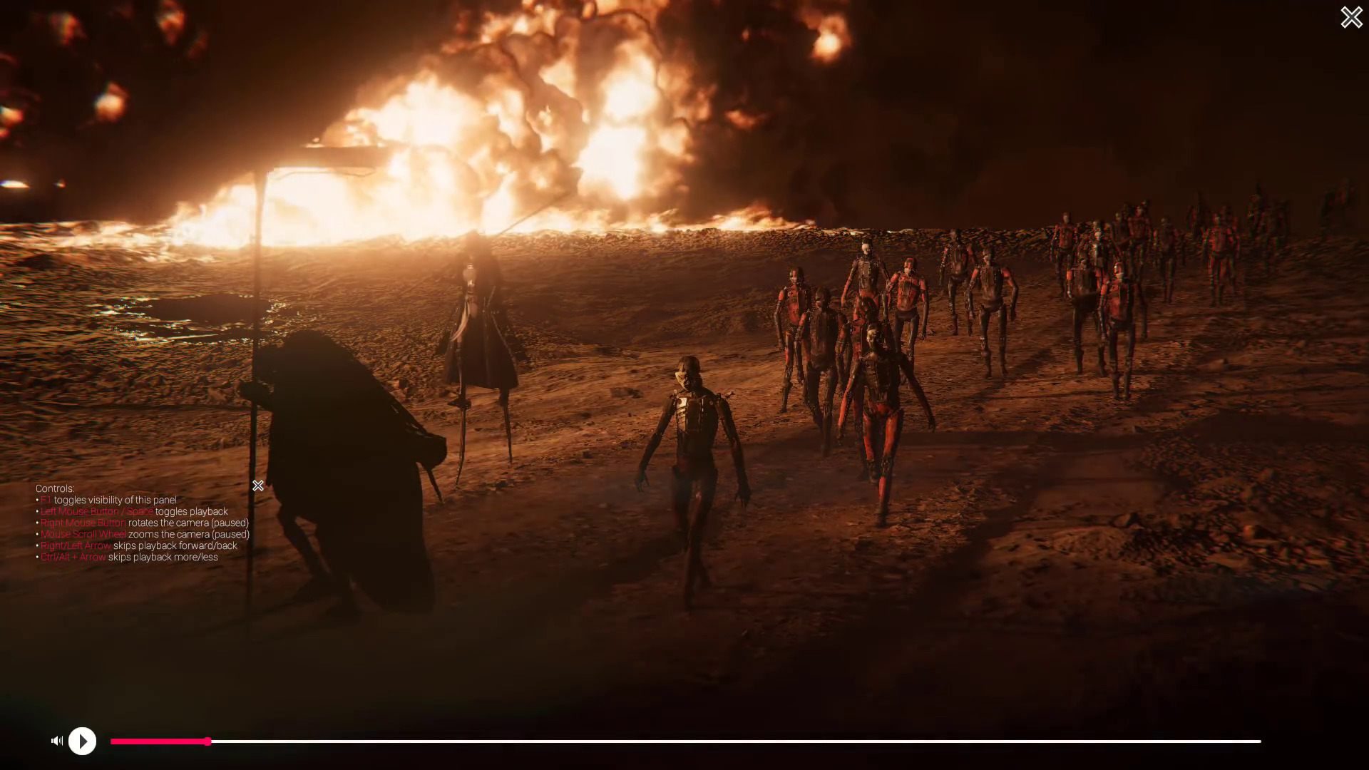
- Skip ahead past the crawling figure on the progress bar and resume playback
left_click(82, 742)
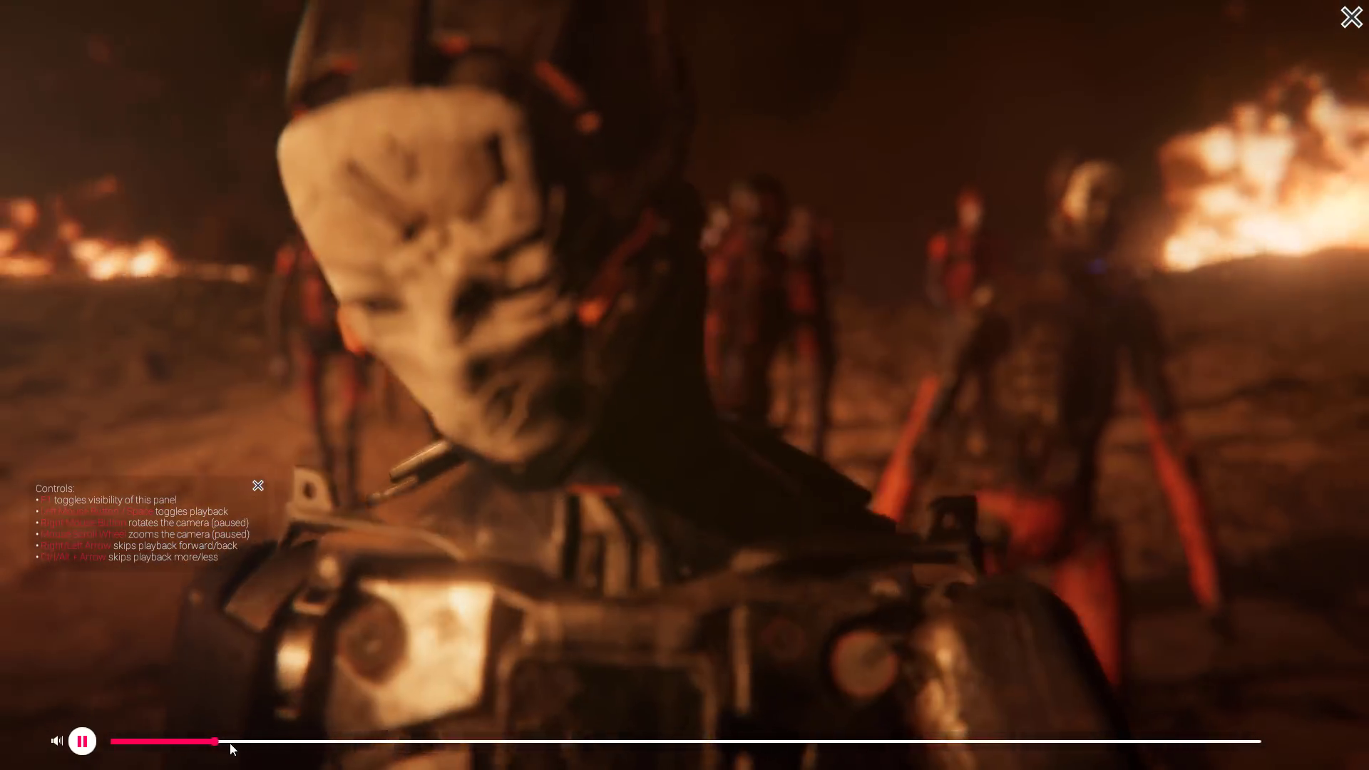
left_click_drag(231, 742, 257, 742)
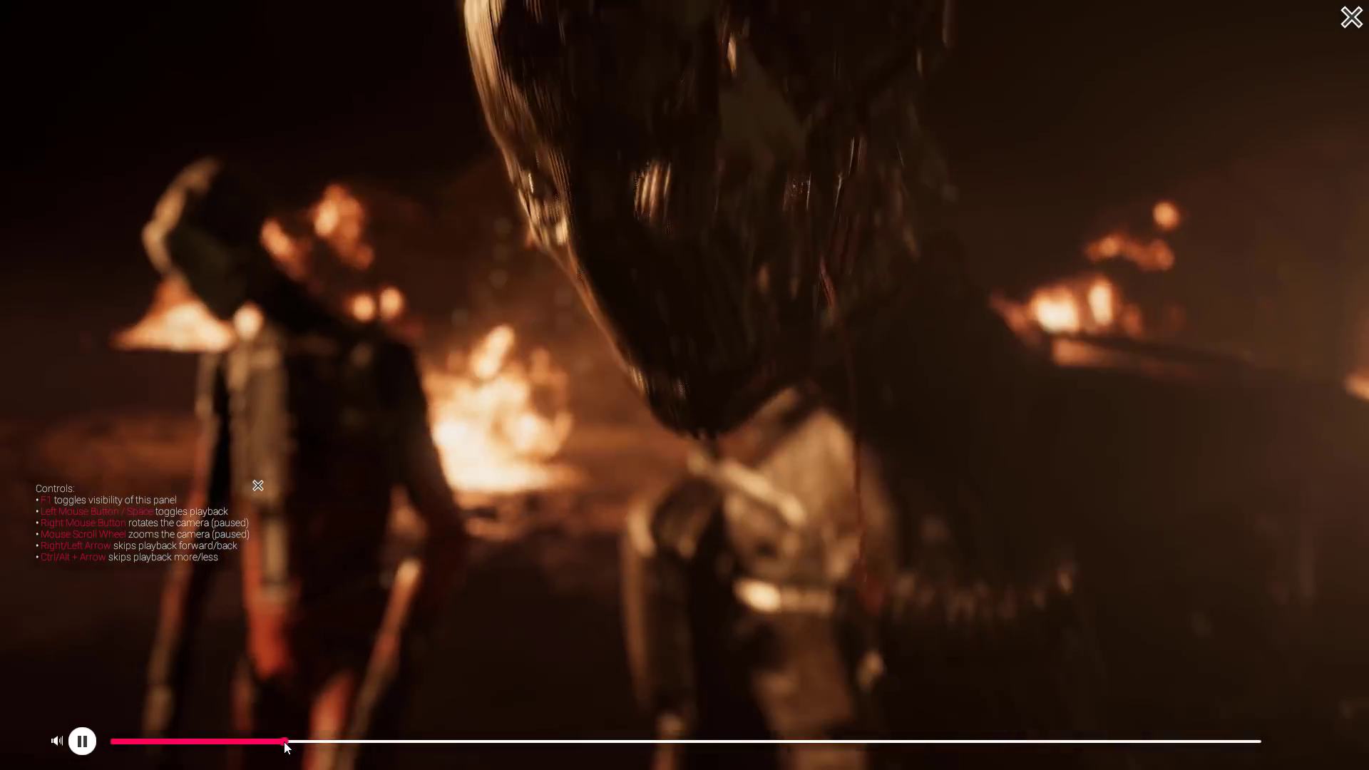
left_click(82, 740)
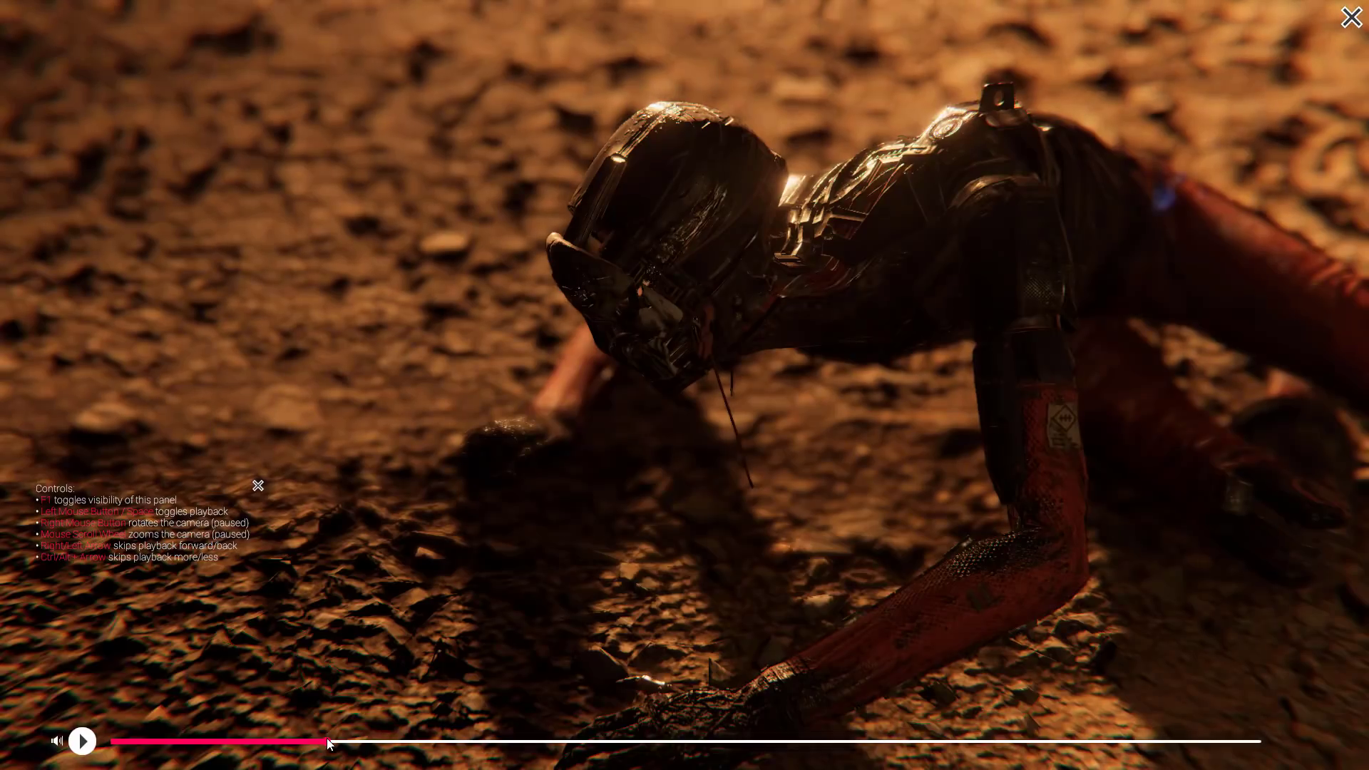
left_click(81, 740)
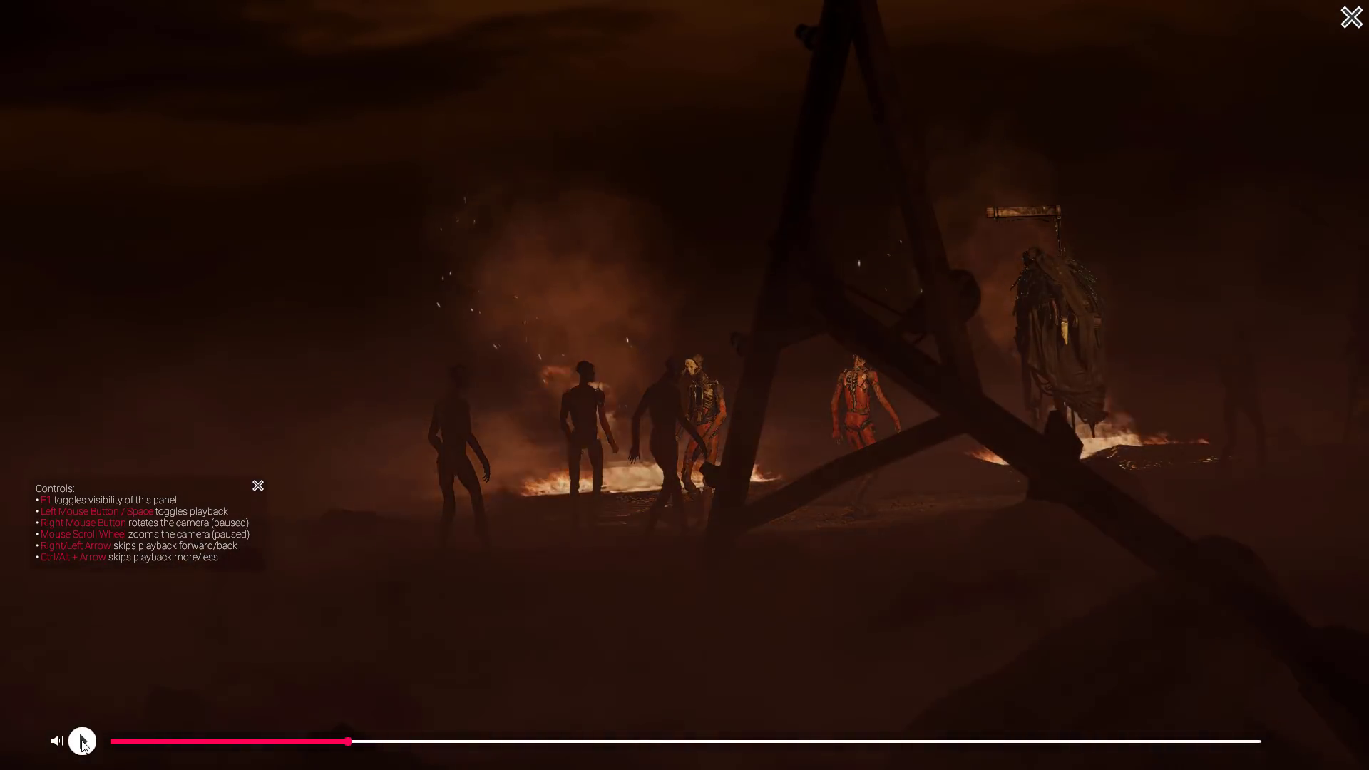
left_click(82, 742)
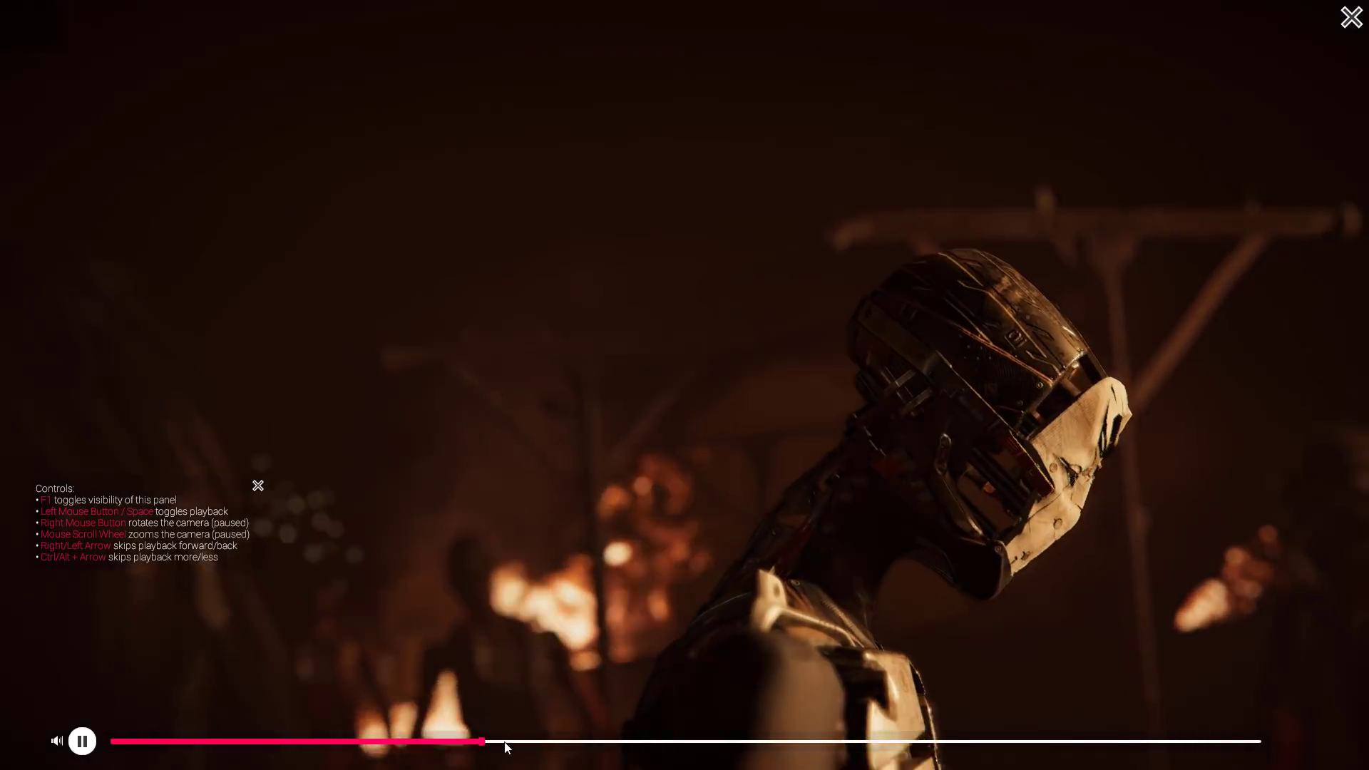
- Seek ahead through the film to the campfire and seated-figure scenes
left_click(629, 741)
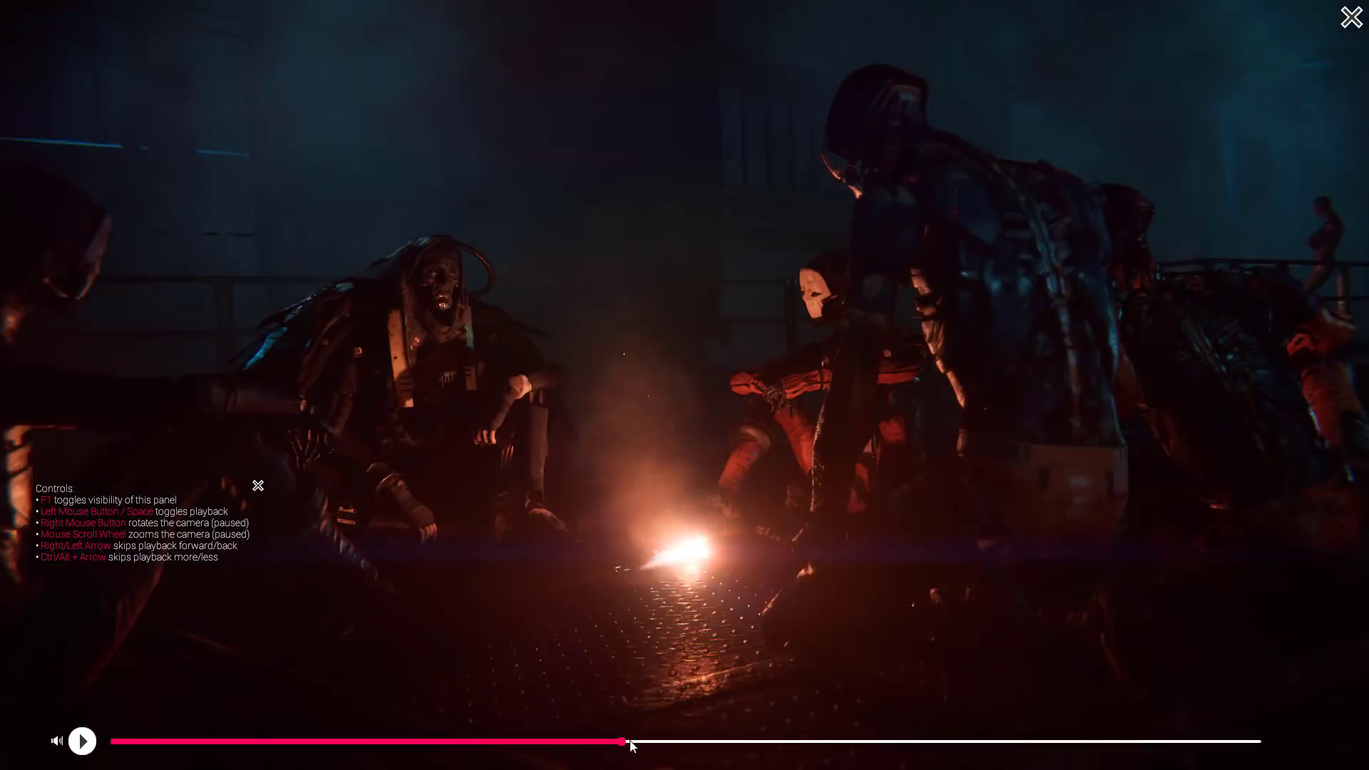
left_click(82, 740)
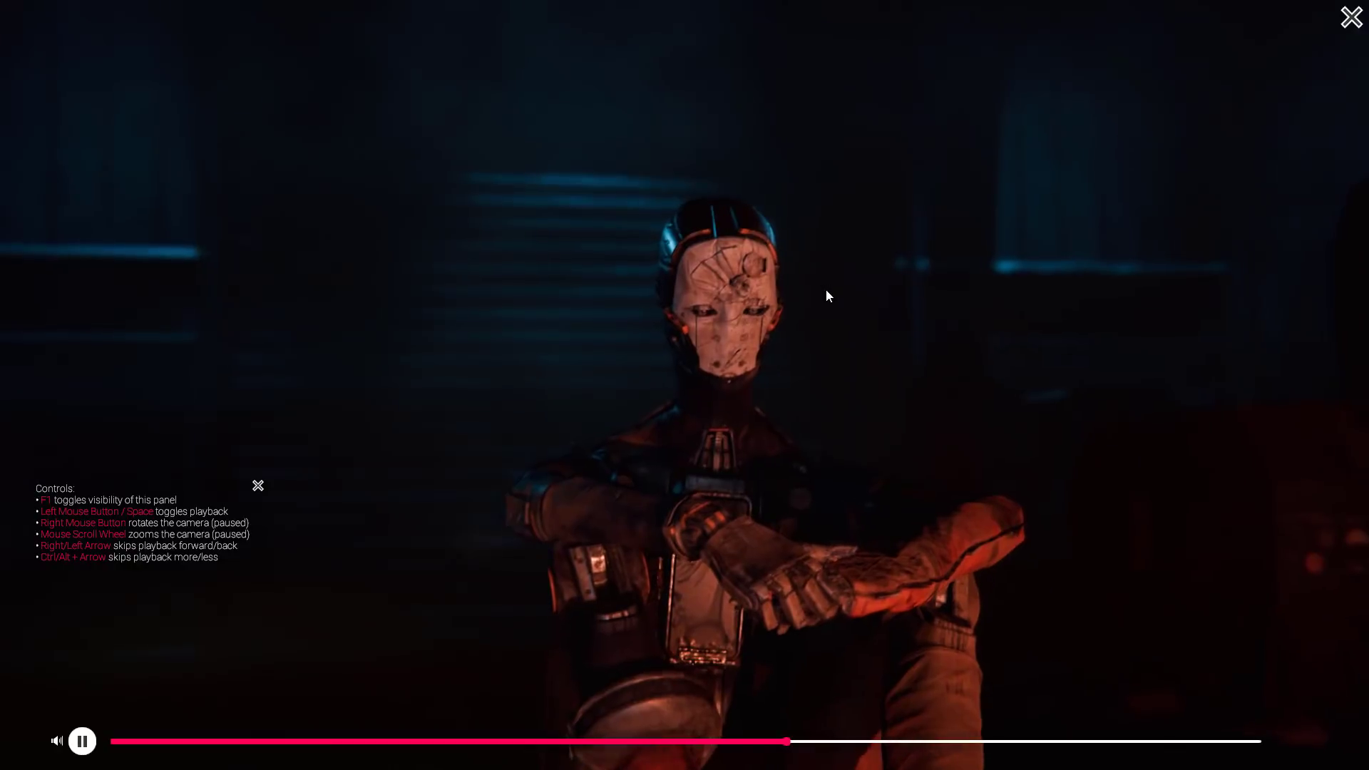
left_click(825, 742)
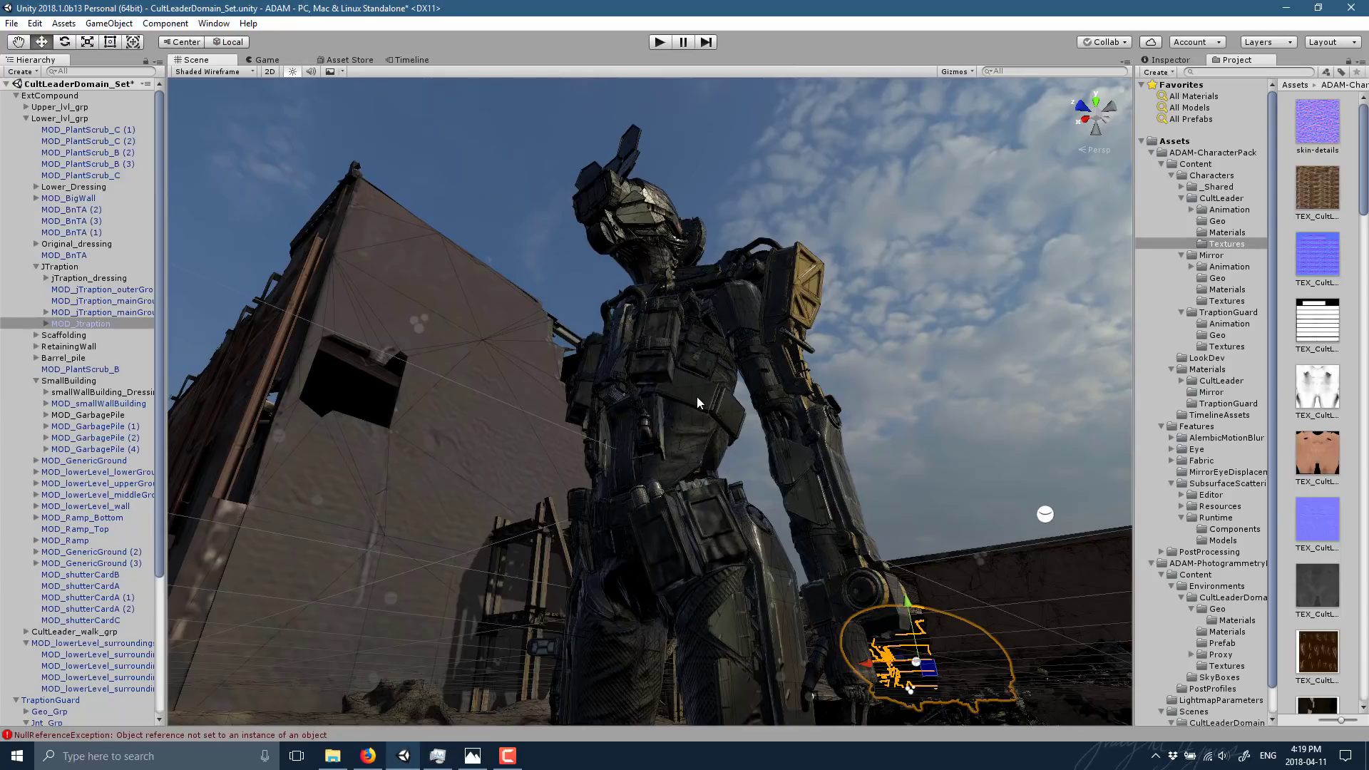
mouse_move(625, 476)
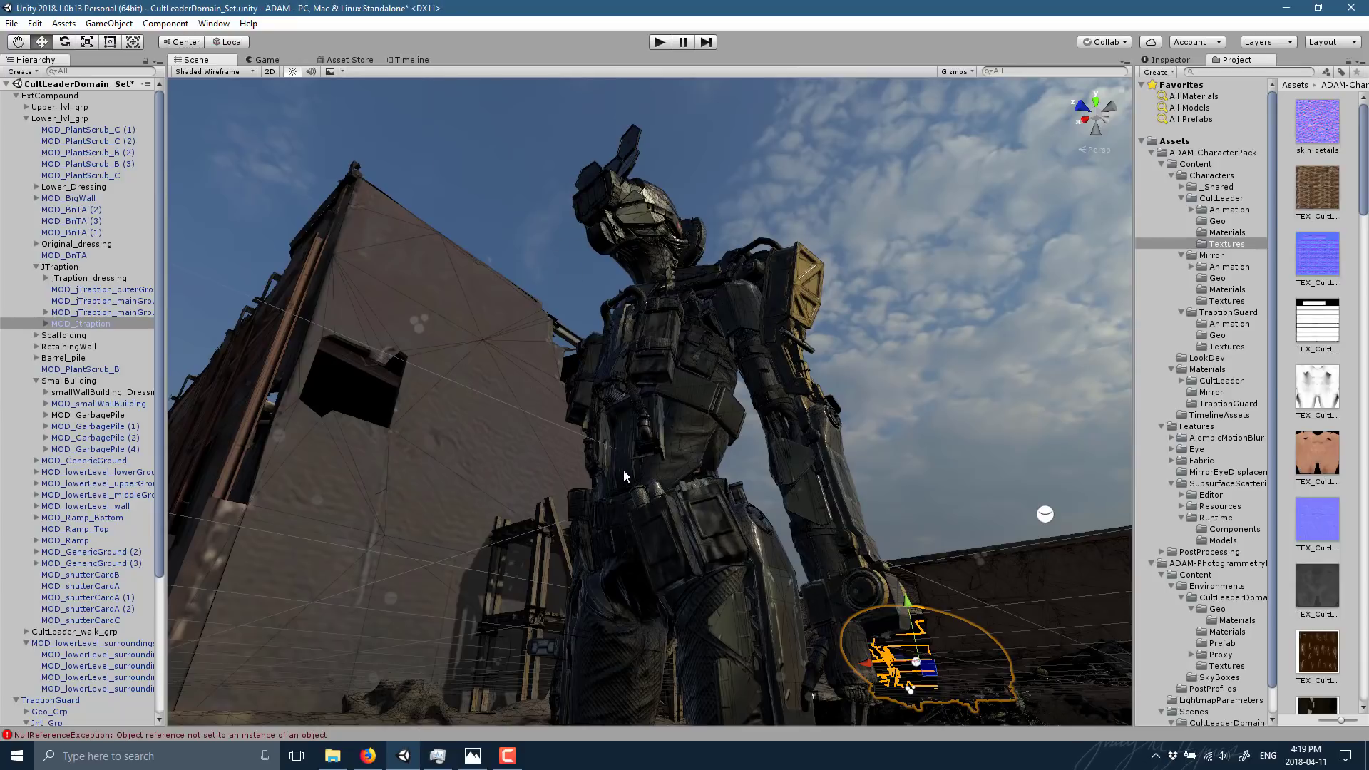
mouse_move(325, 599)
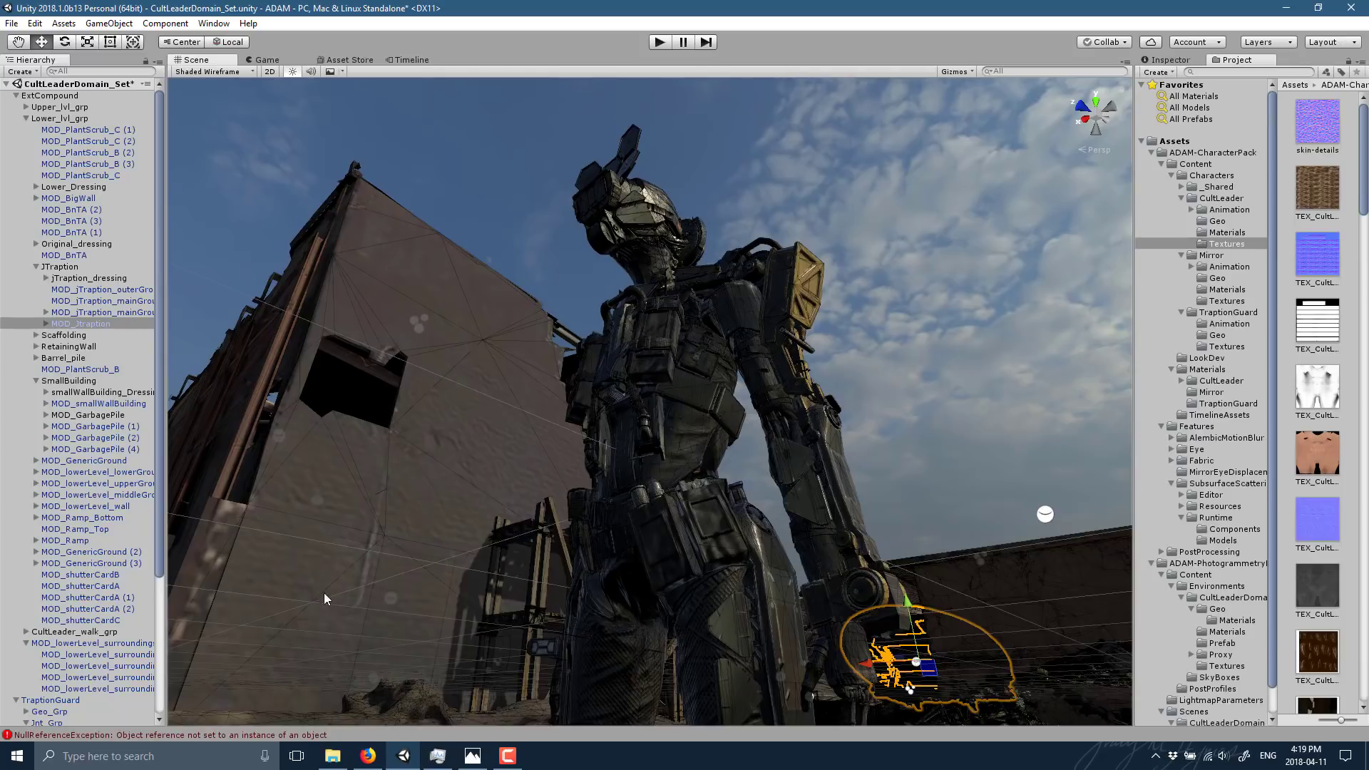
mouse_move(388, 87)
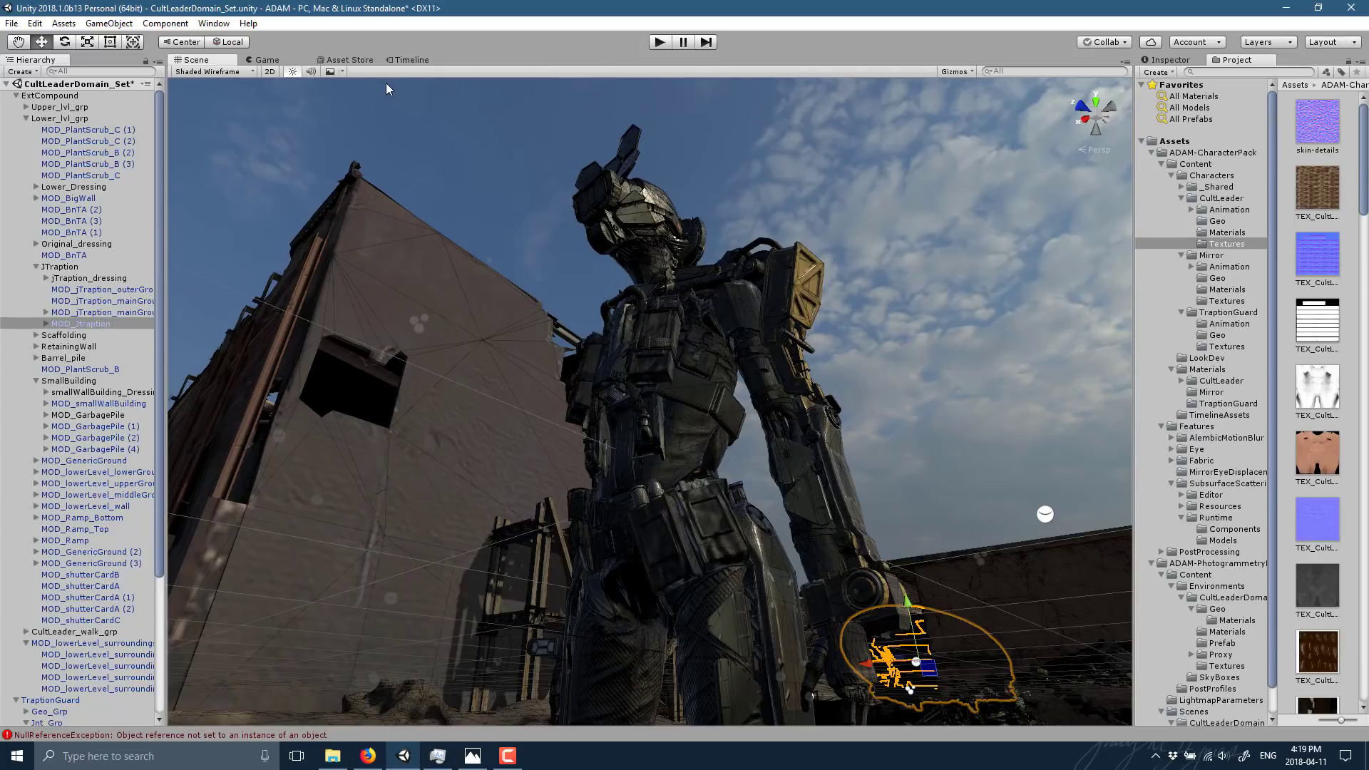
- View the Photogrammetry Pack store page, then return to the Scene view with the character
left_click(346, 59)
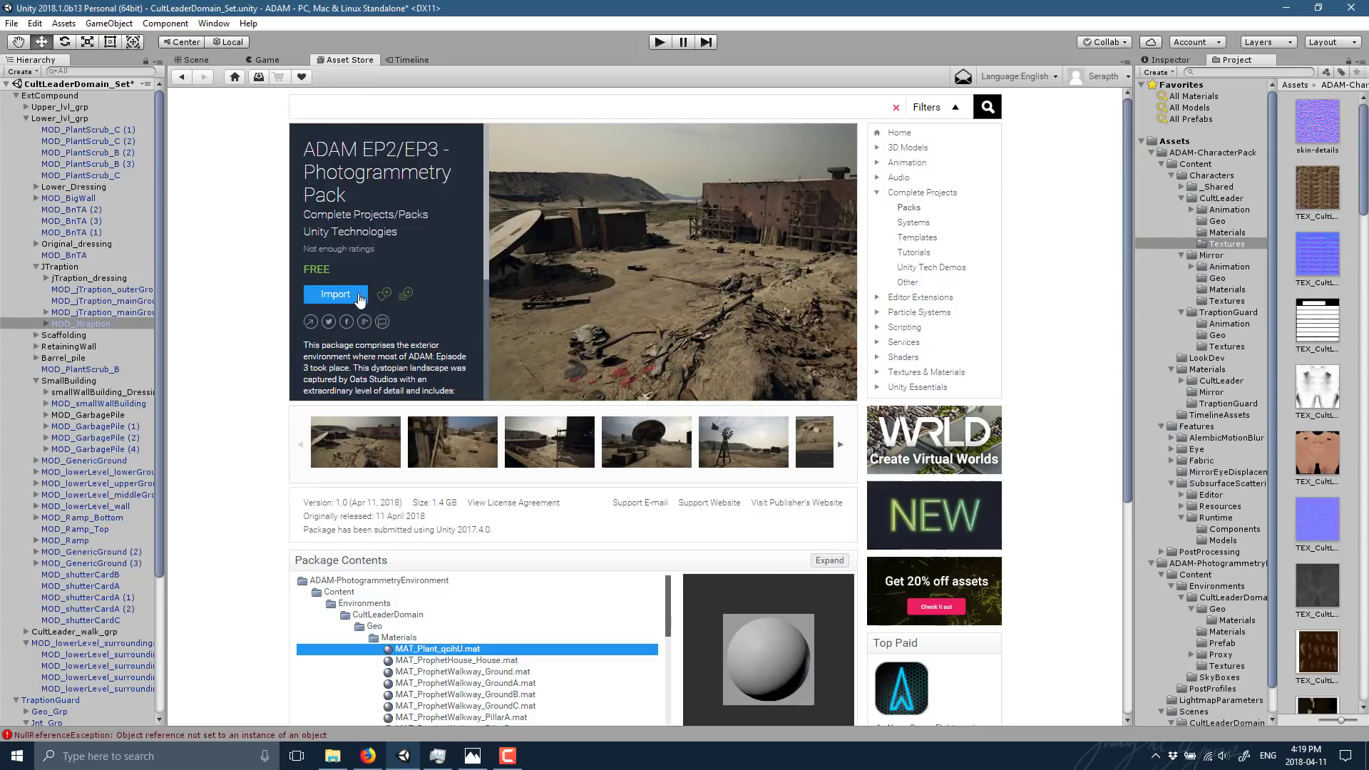
mouse_move(199, 101)
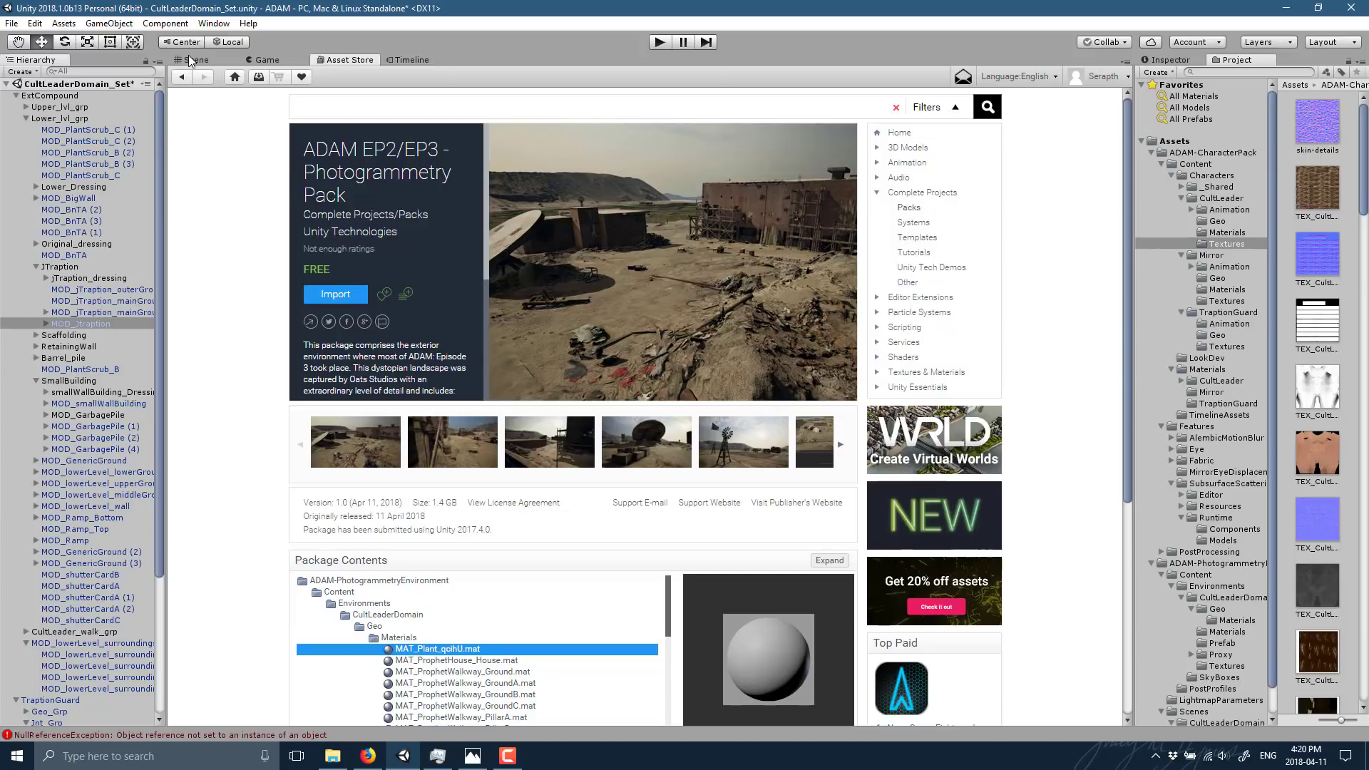
mouse_move(146, 29)
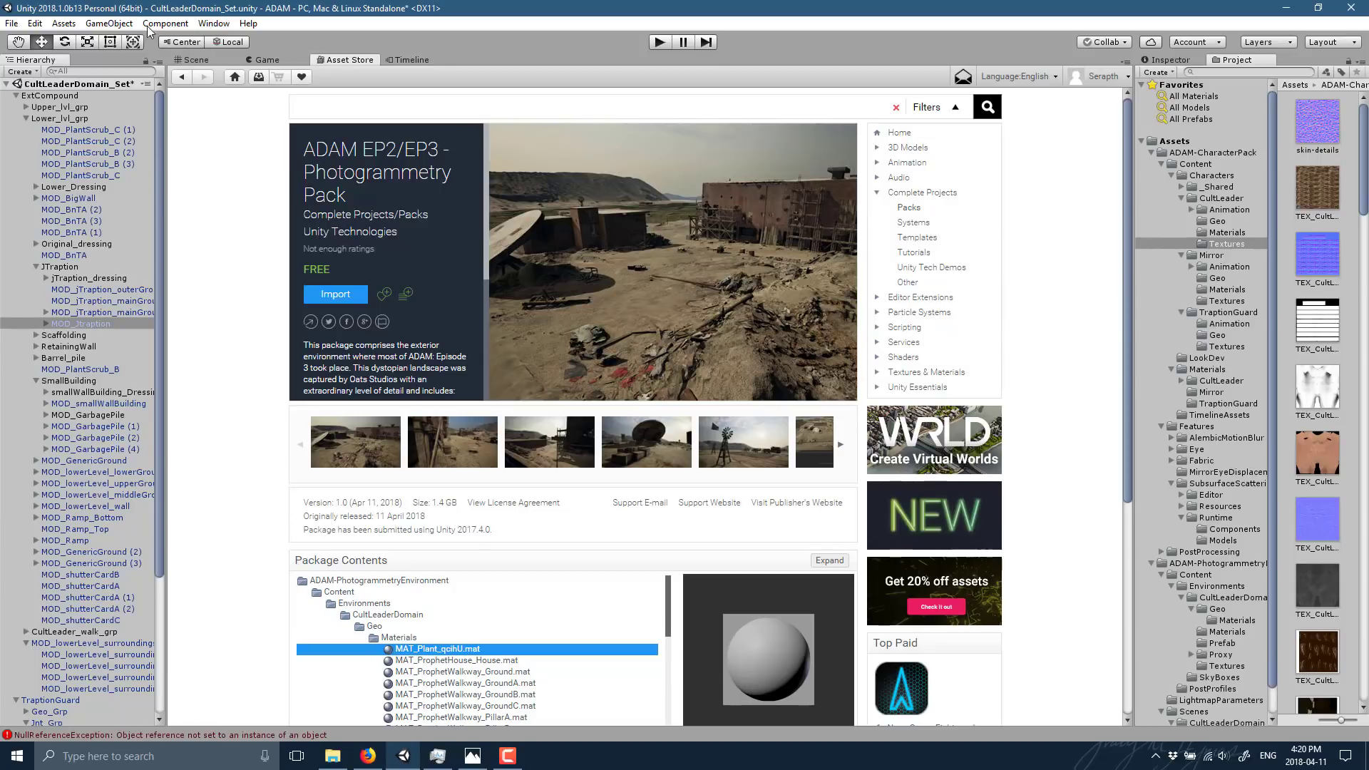
left_click(190, 60)
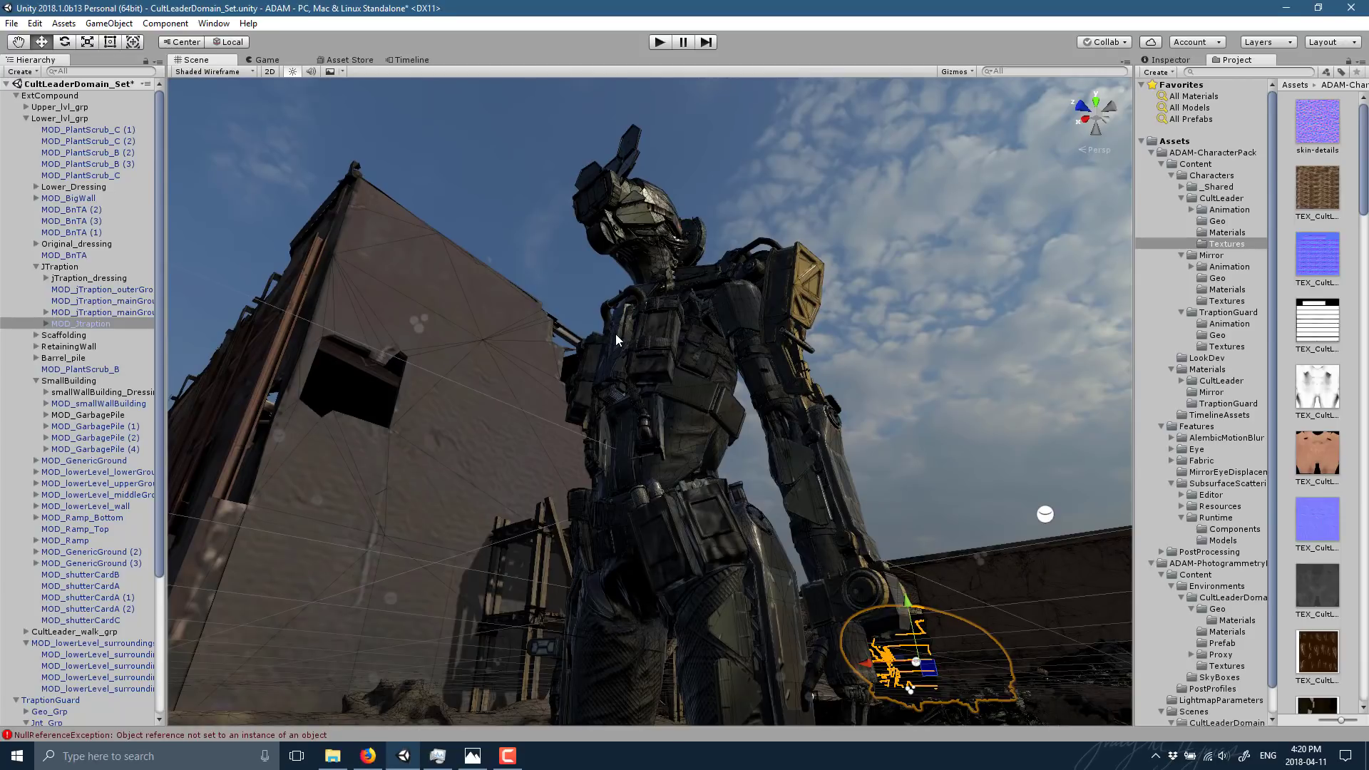
mouse_move(762, 371)
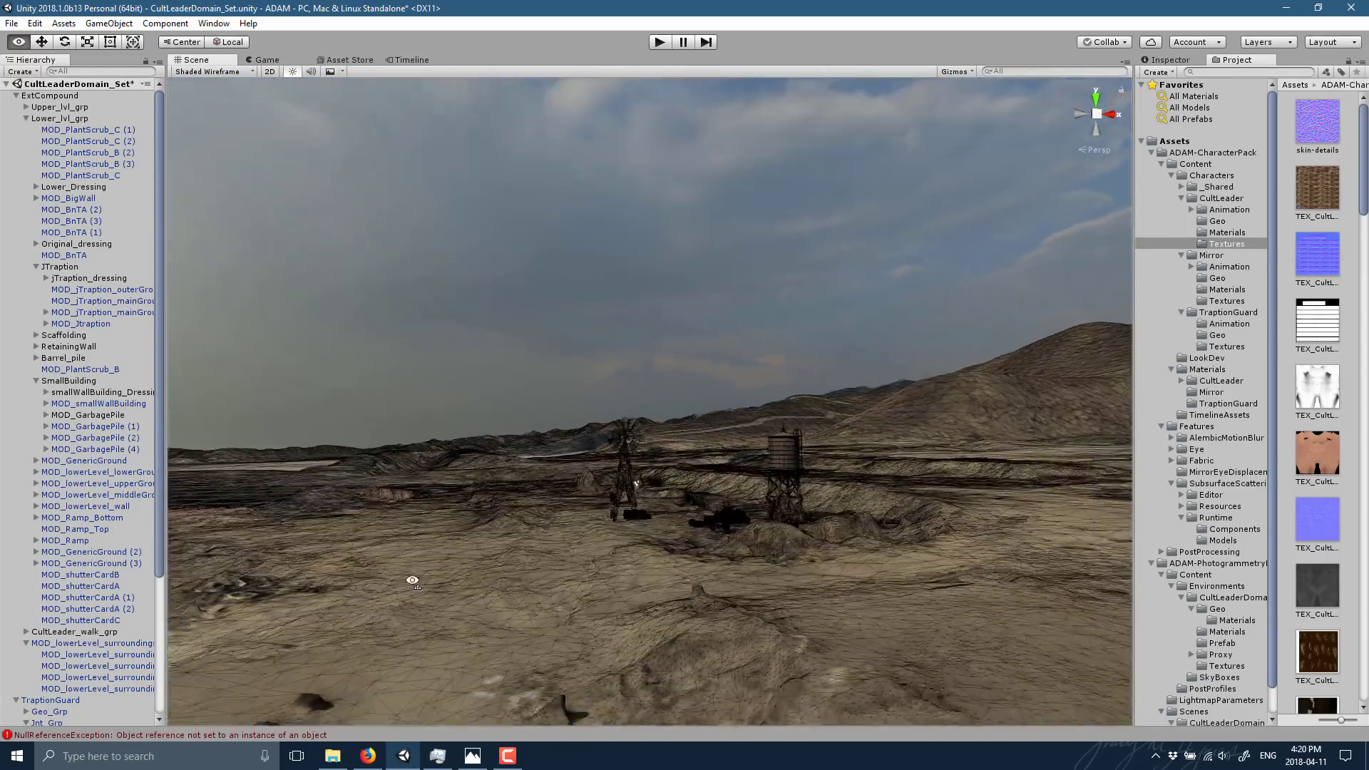
- Fly up from the robot to look down over the desert terrain
left_click_drag(413, 582, 236, 602)
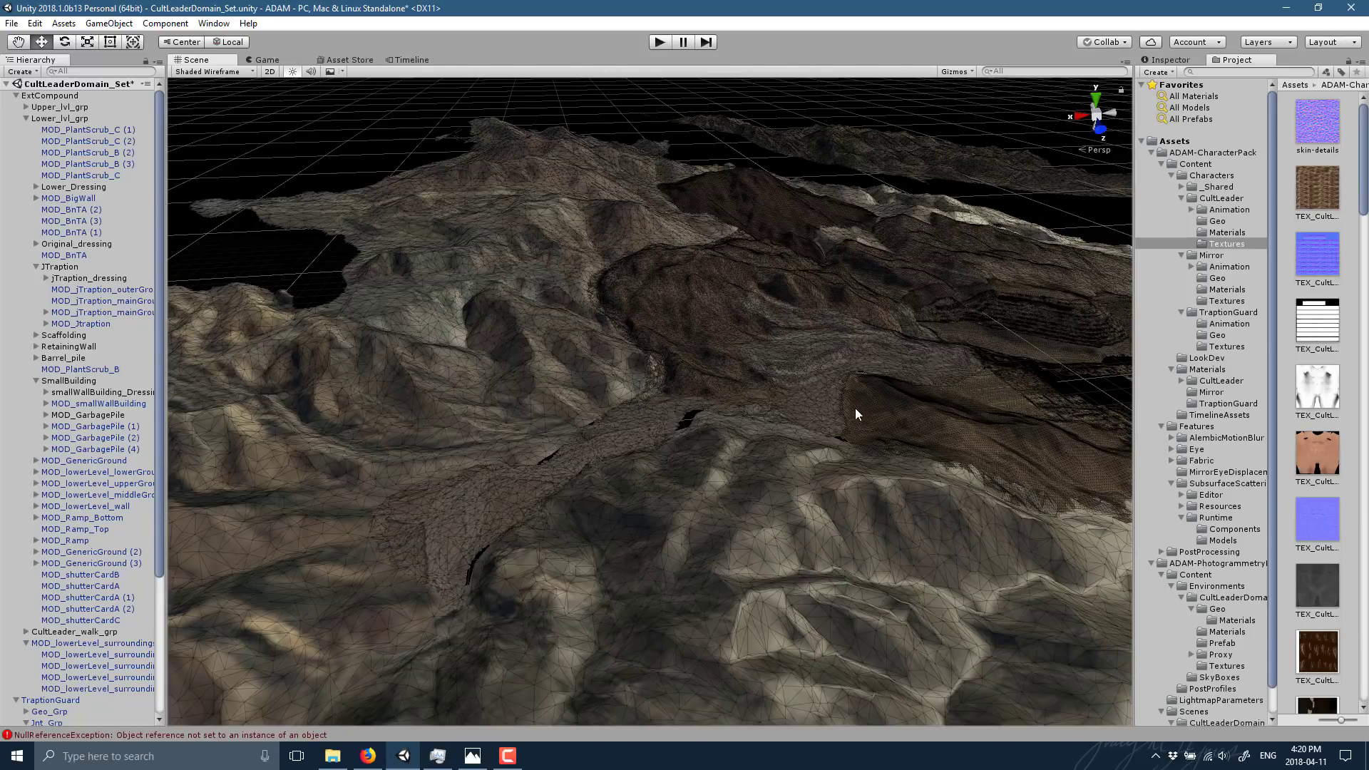
- Browse the CultLeader, Mirror and TraptionGuard folders, then open ADAM-PhotogrammetryEnvironment
left_click(1226, 244)
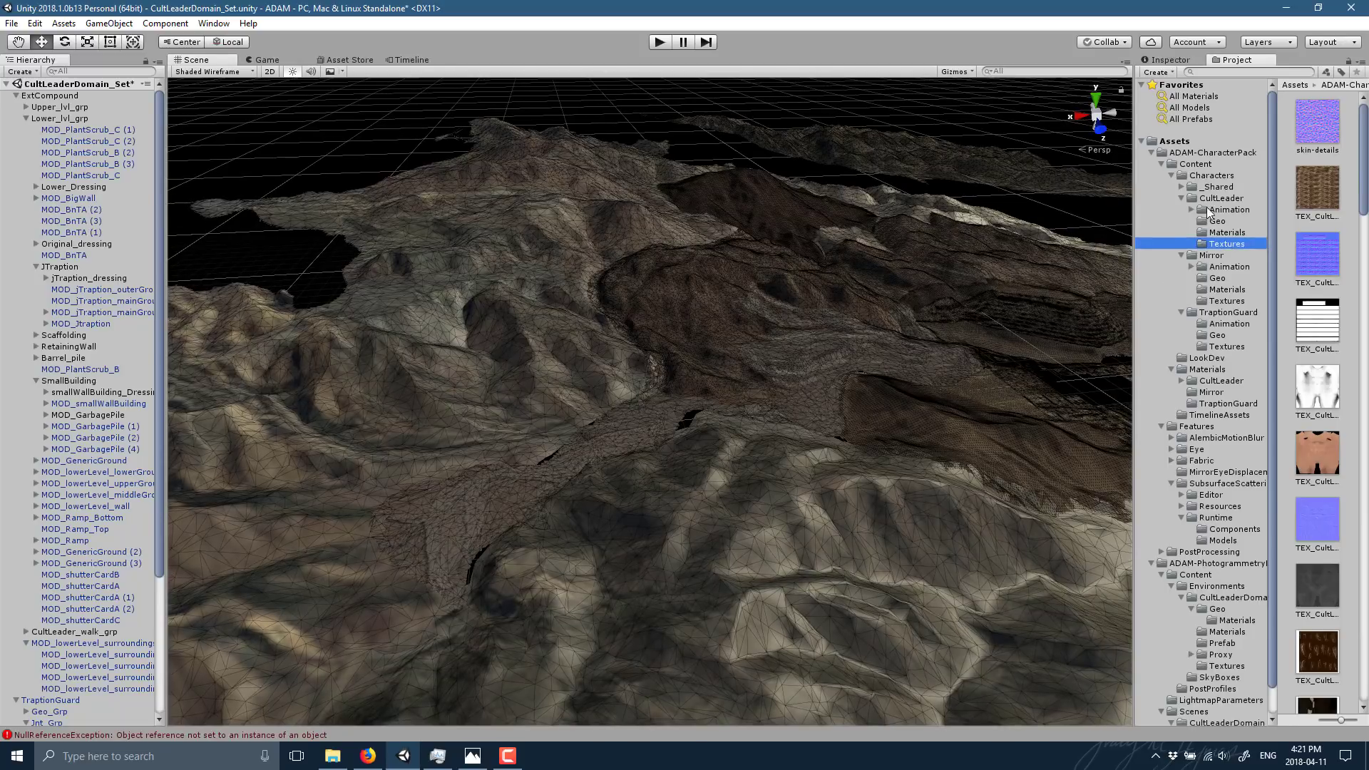
left_click(1224, 198)
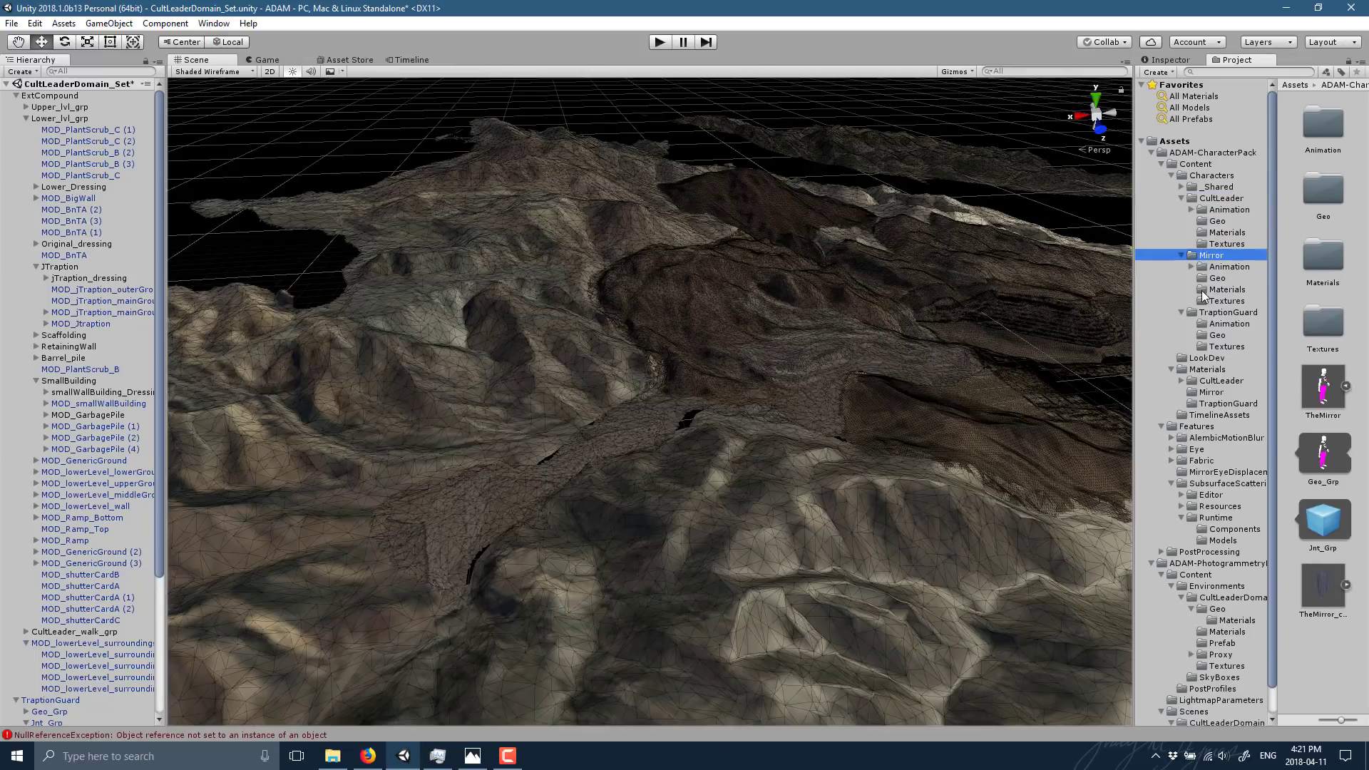
left_click(1228, 311)
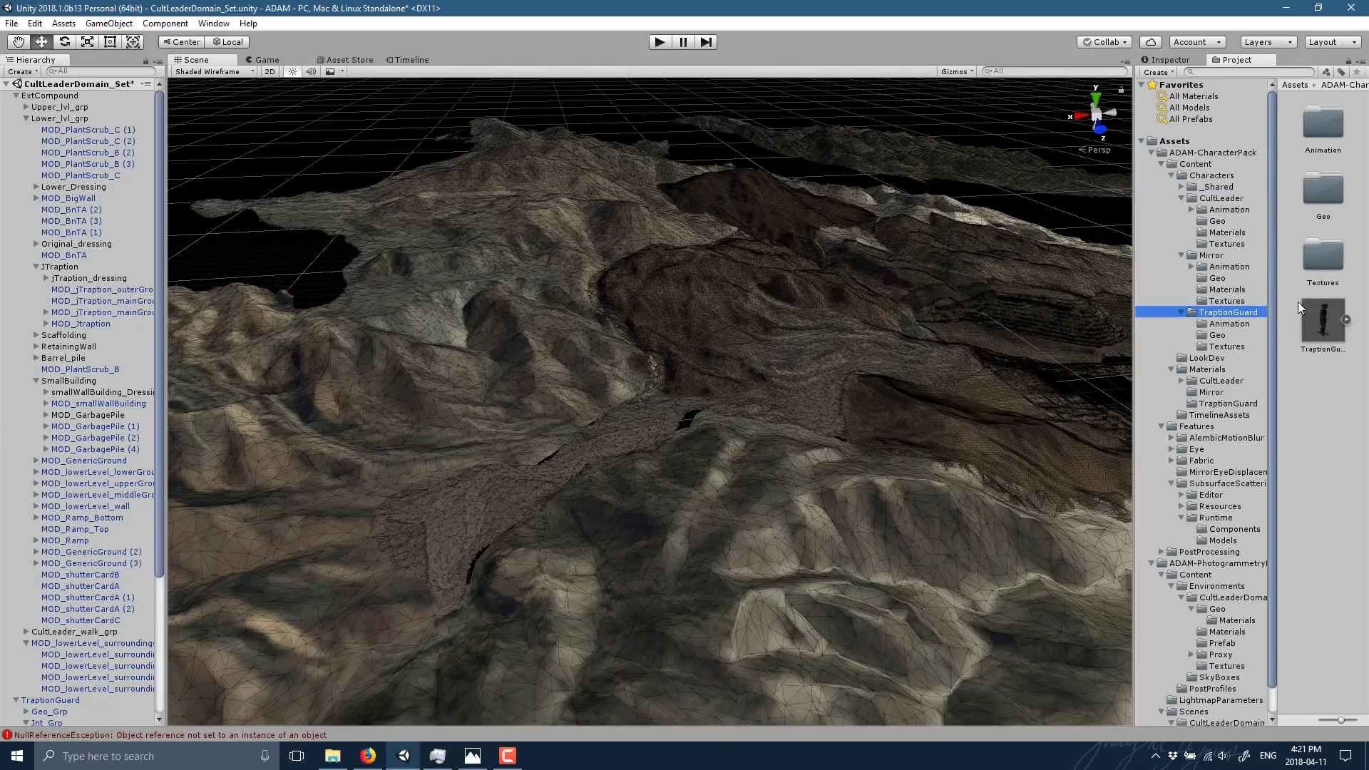
scroll("down", 3)
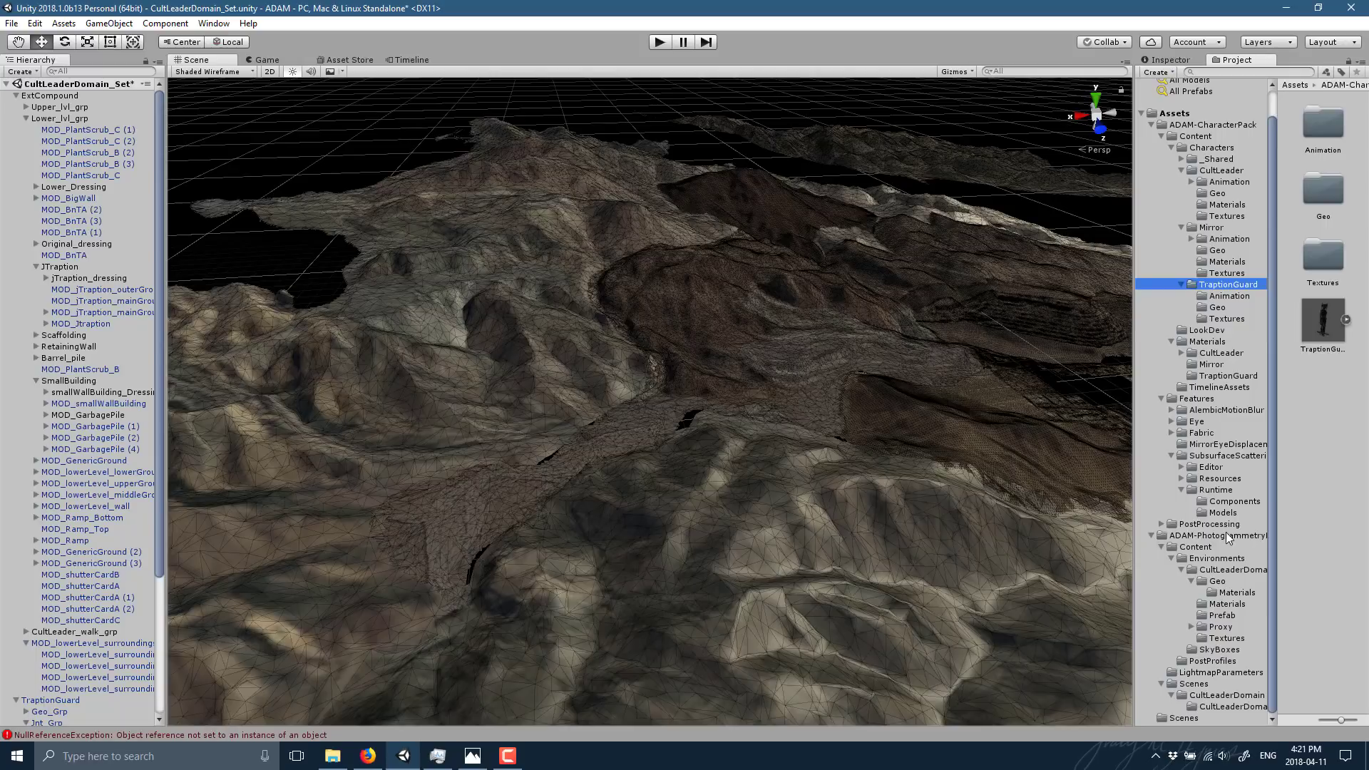
left_click(1226, 534)
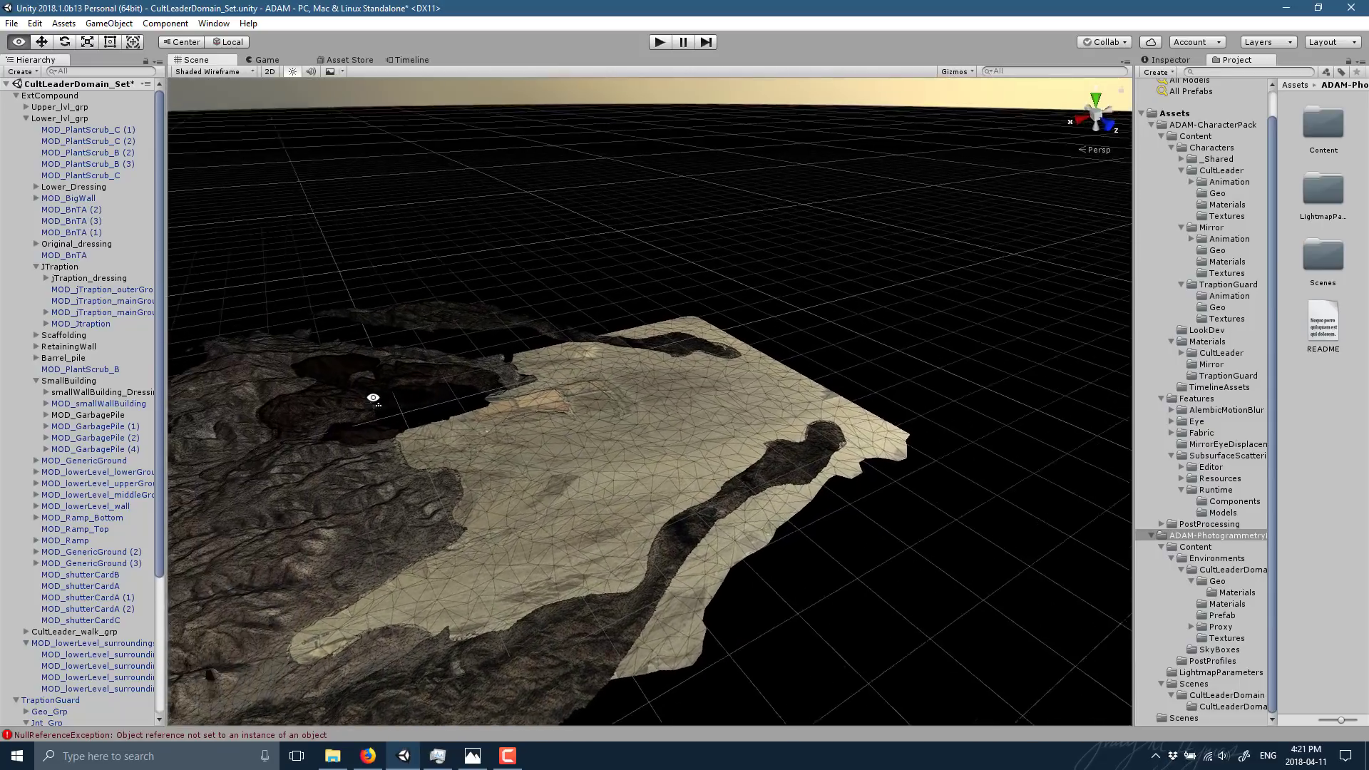
- Zoom the Scene view out to frame the whole terrain, then Alt+Tab away
left_click_drag(374, 398, 615, 406)
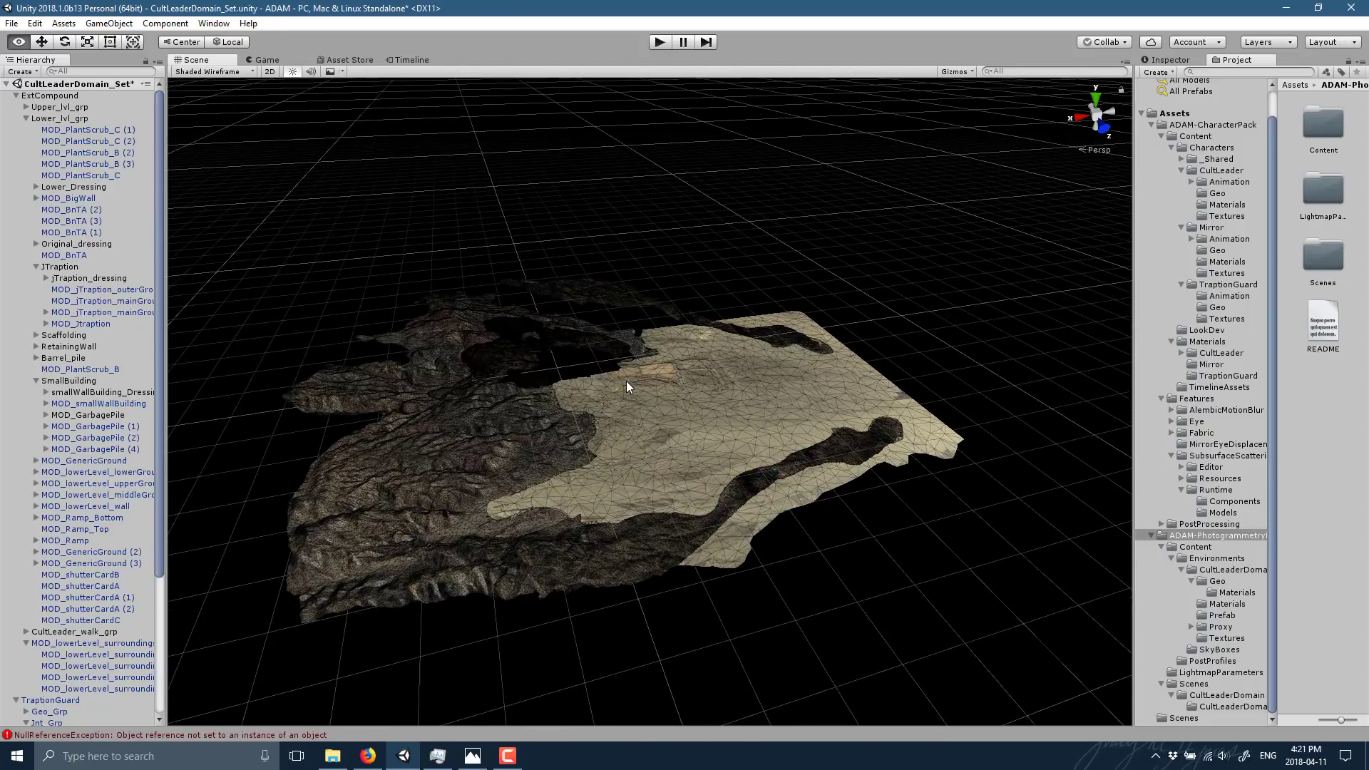
key("alt+tab")
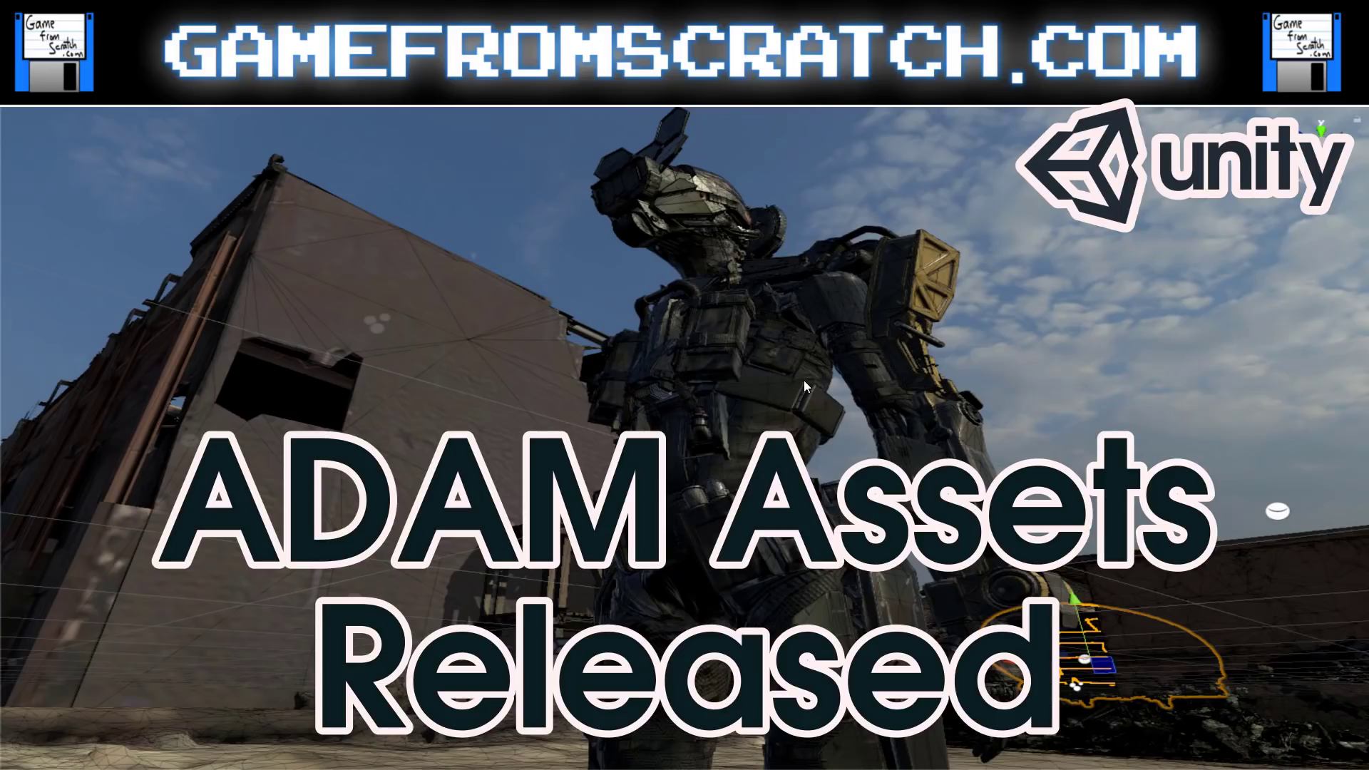
mouse_move(478, 587)
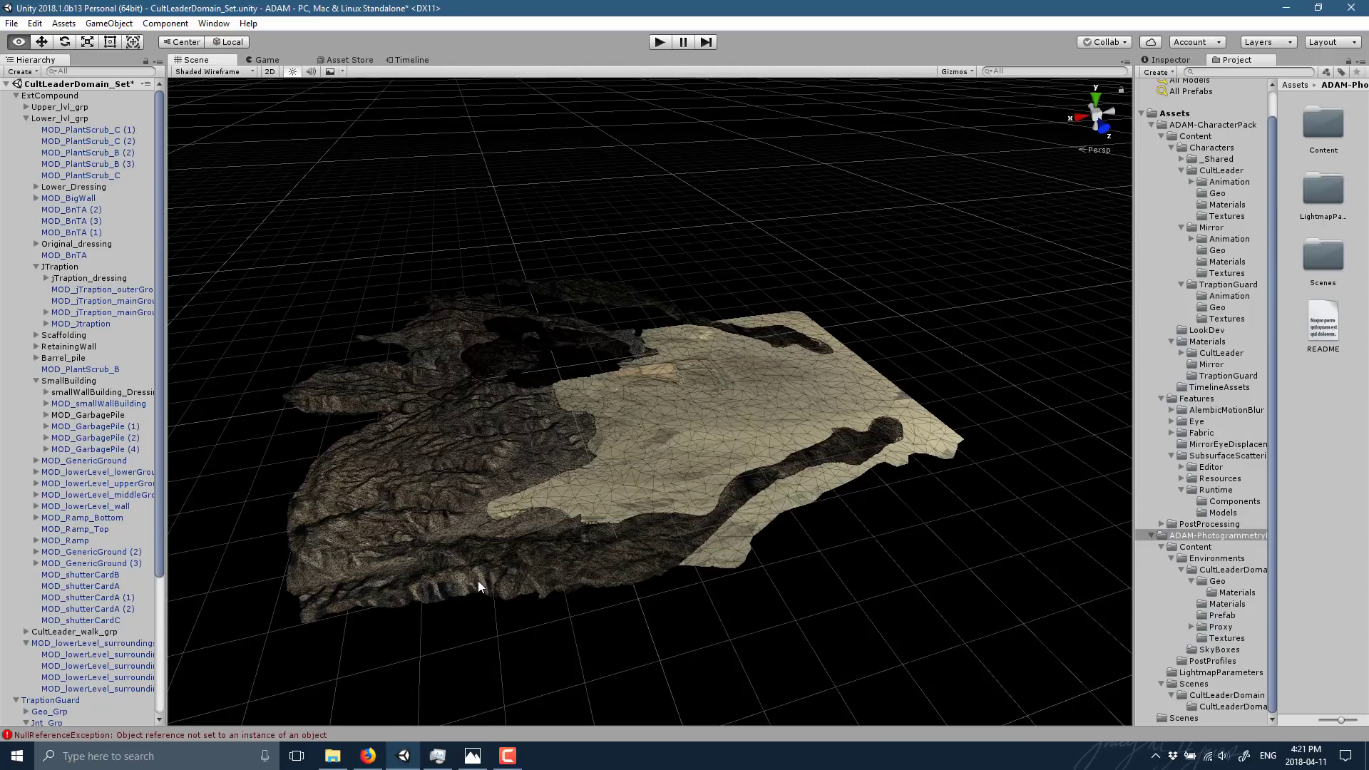
mouse_move(434, 752)
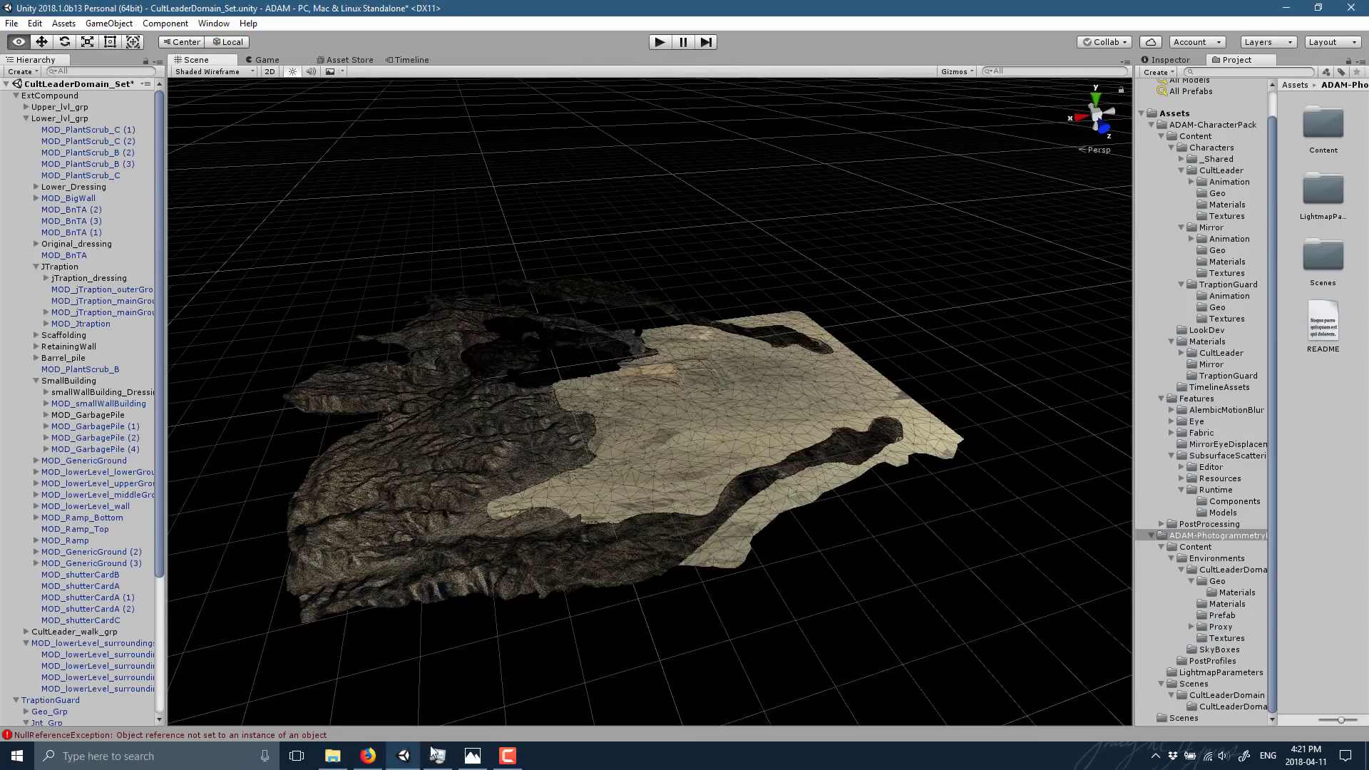
- Bring up File Explorer at the ADAM_TheMirror folder with the executable selected
left_click(330, 756)
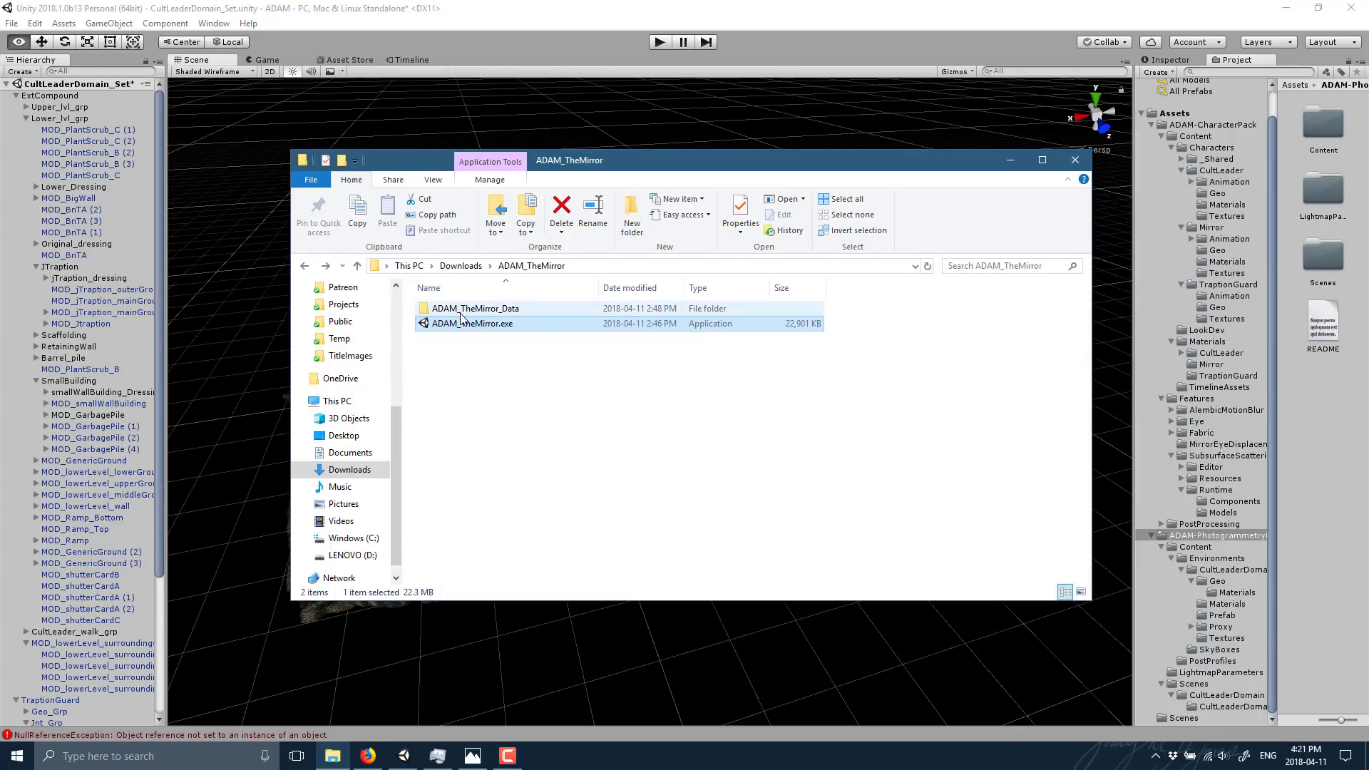
mouse_move(471, 323)
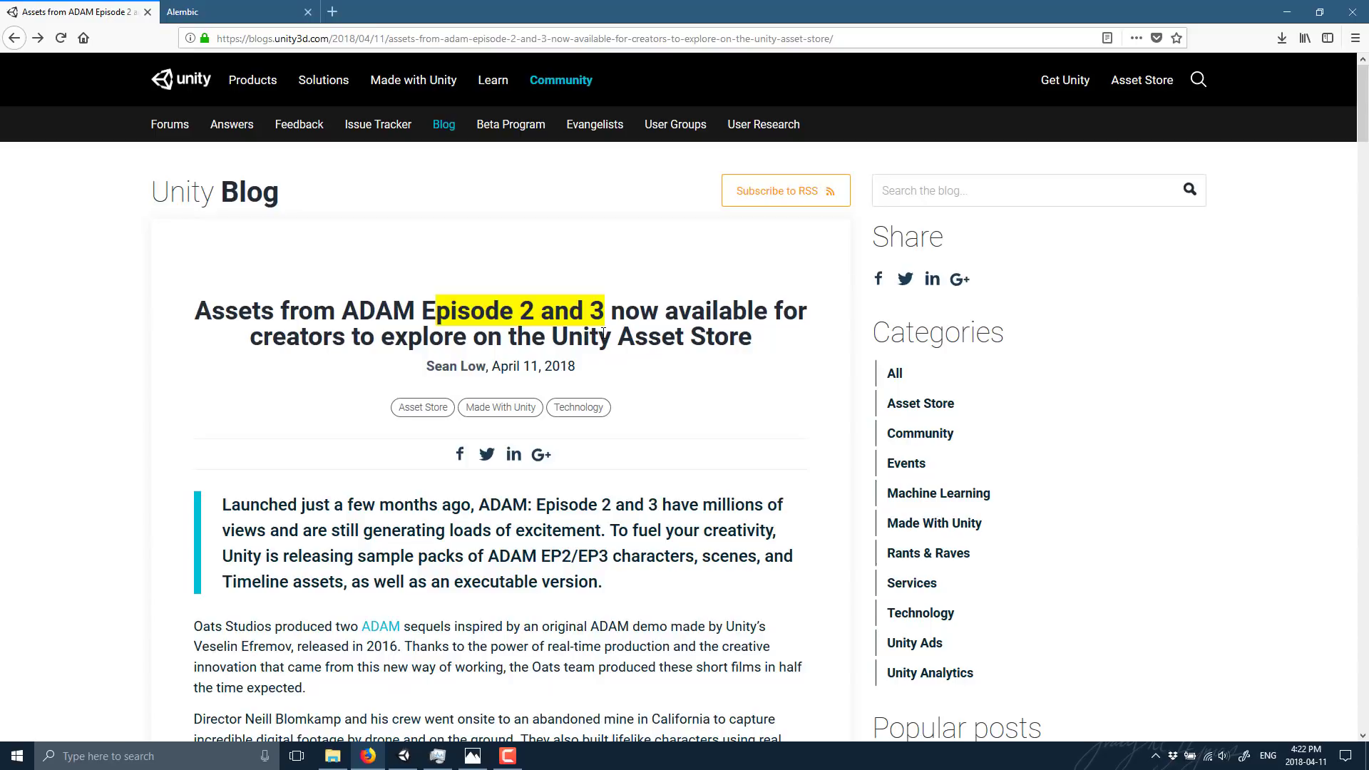
- Scroll to the Alembic Timeline Sample section and open the 'my Alembic blog post' link
scroll("down", 3)
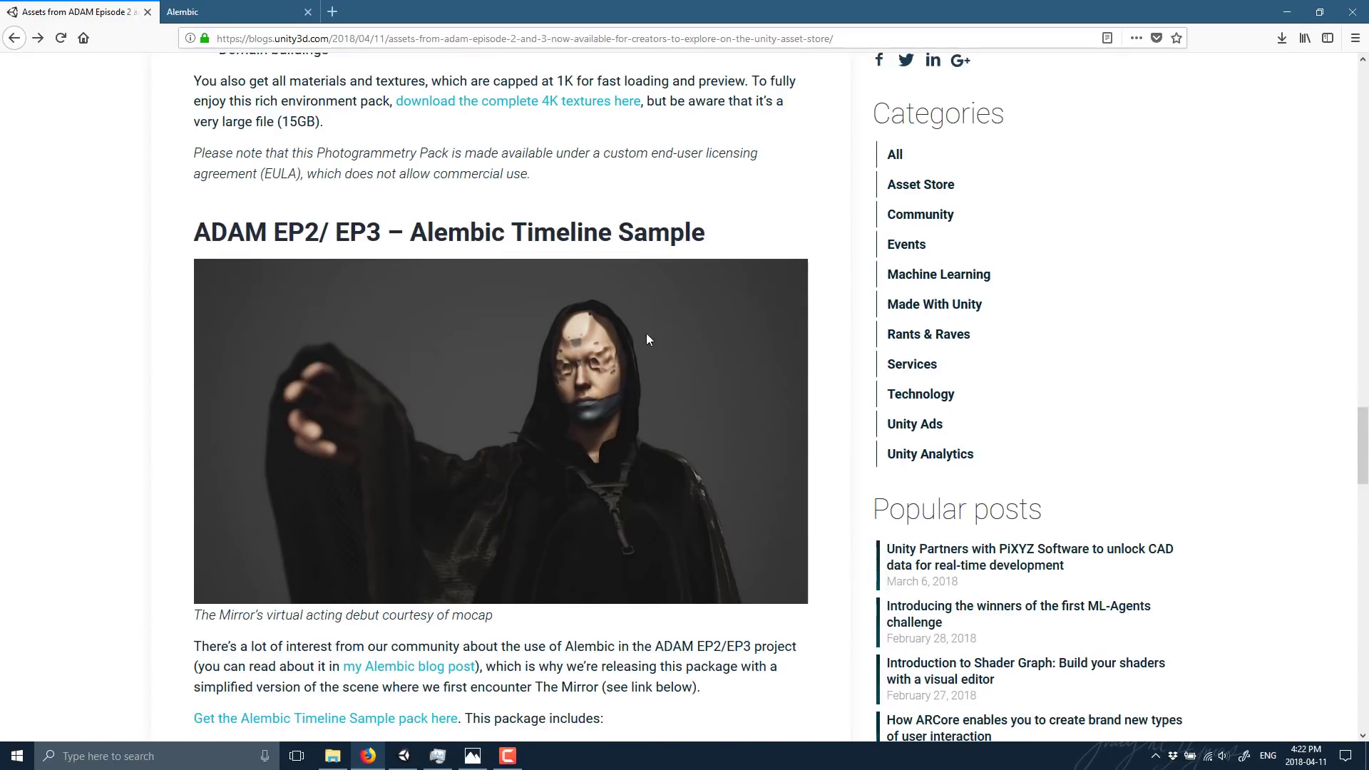
scroll("down", 3)
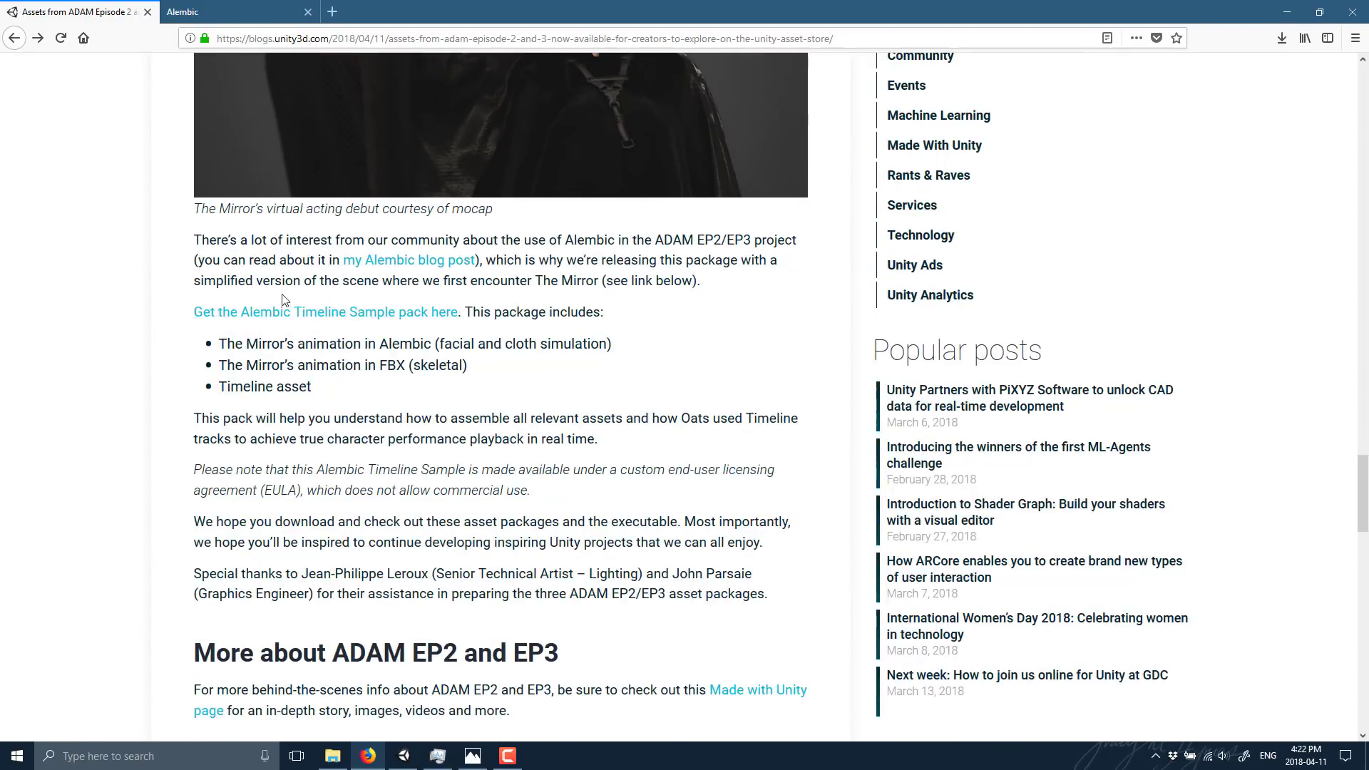
scroll("down", 3)
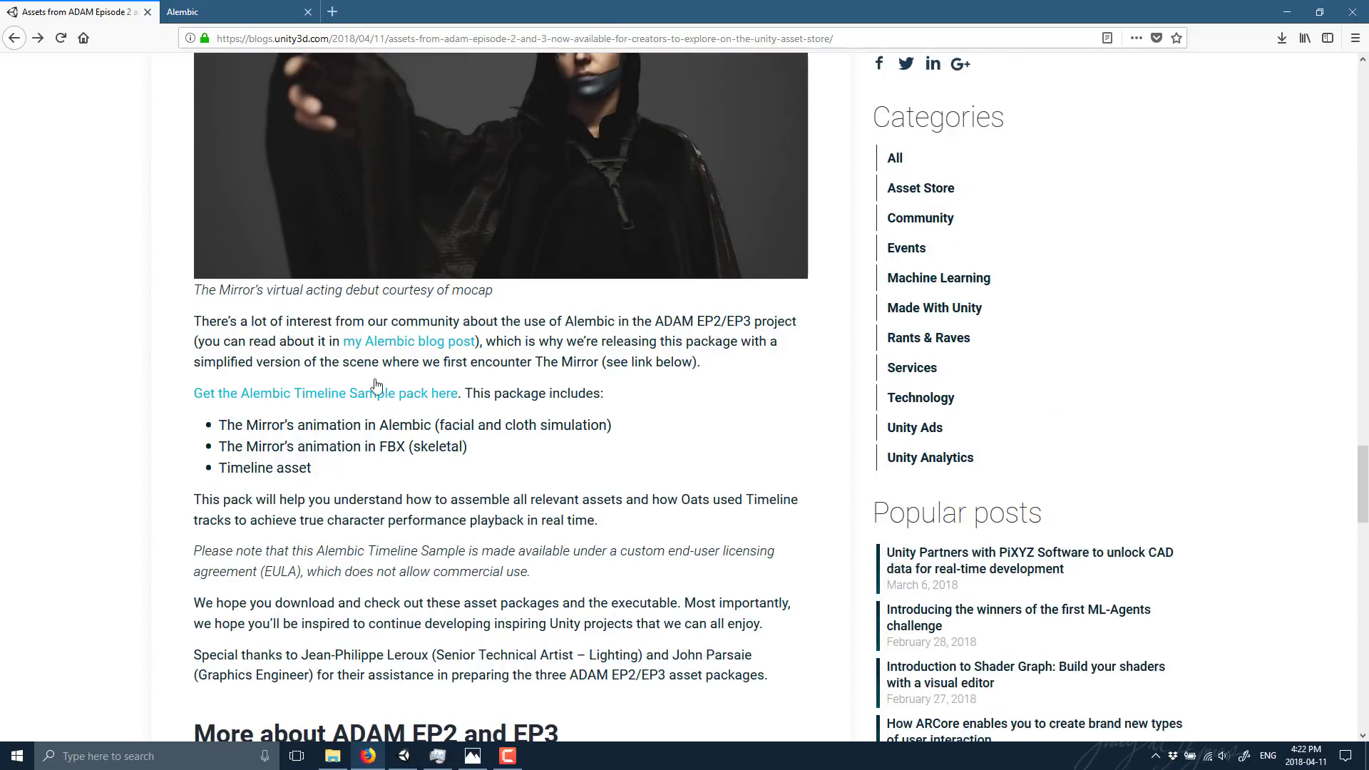
left_click(408, 341)
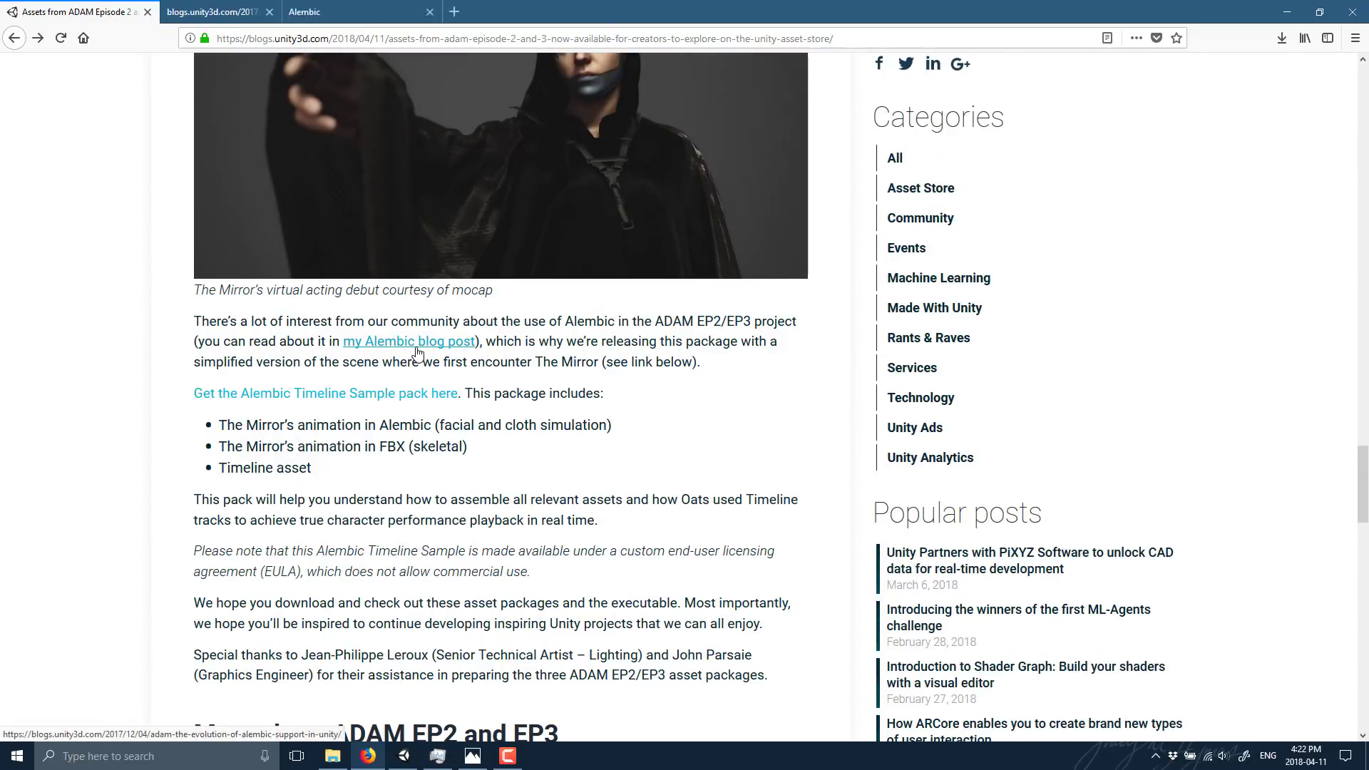
- Read the Alembic support post down to its Looking ahead and Quick link sections
left_click(408, 341)
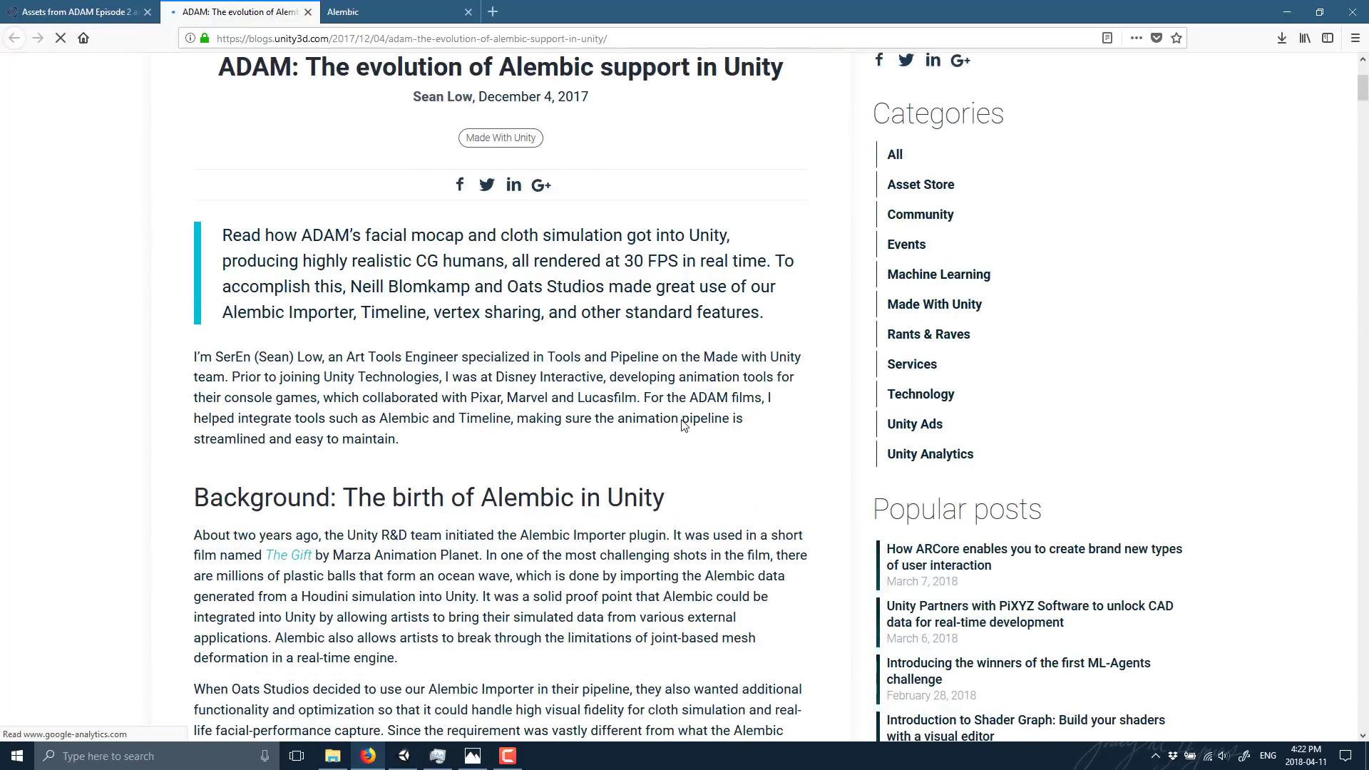
scroll("down", 3)
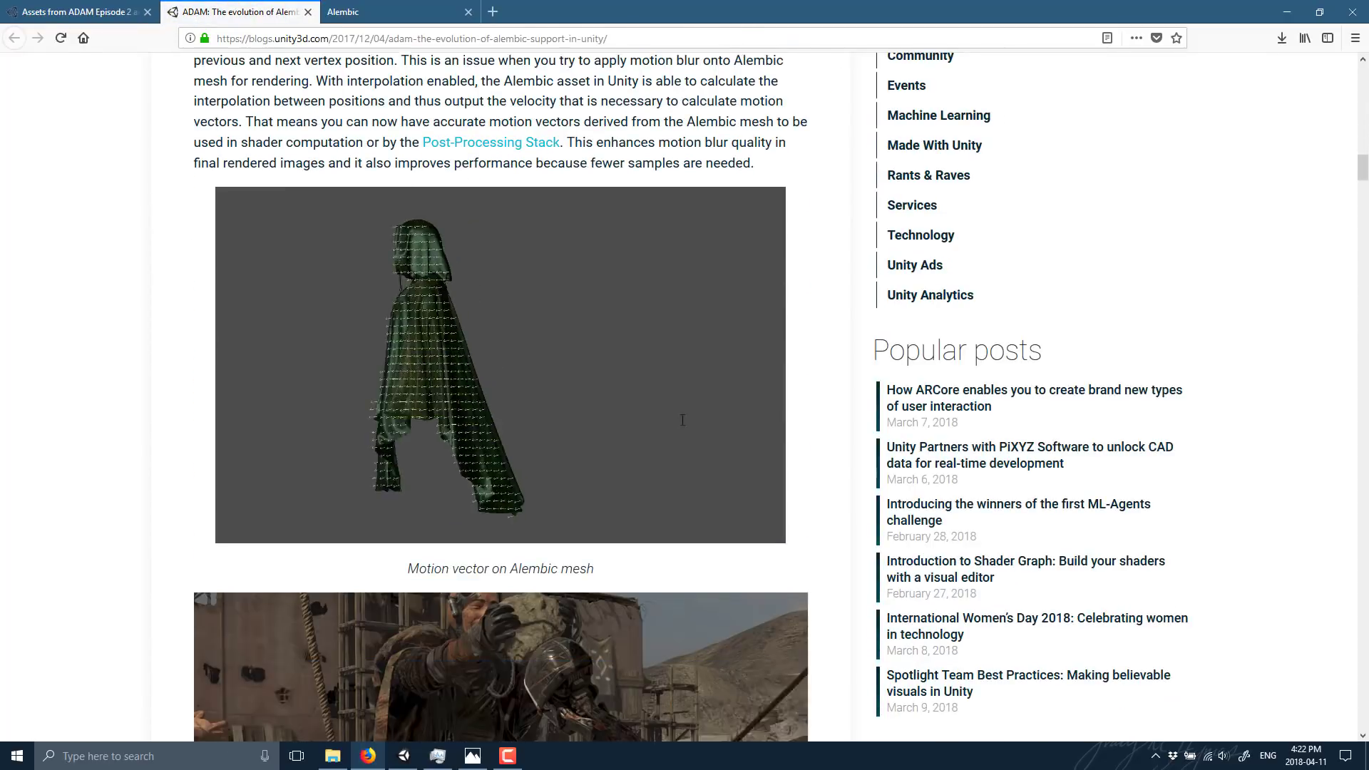
scroll("down", 3)
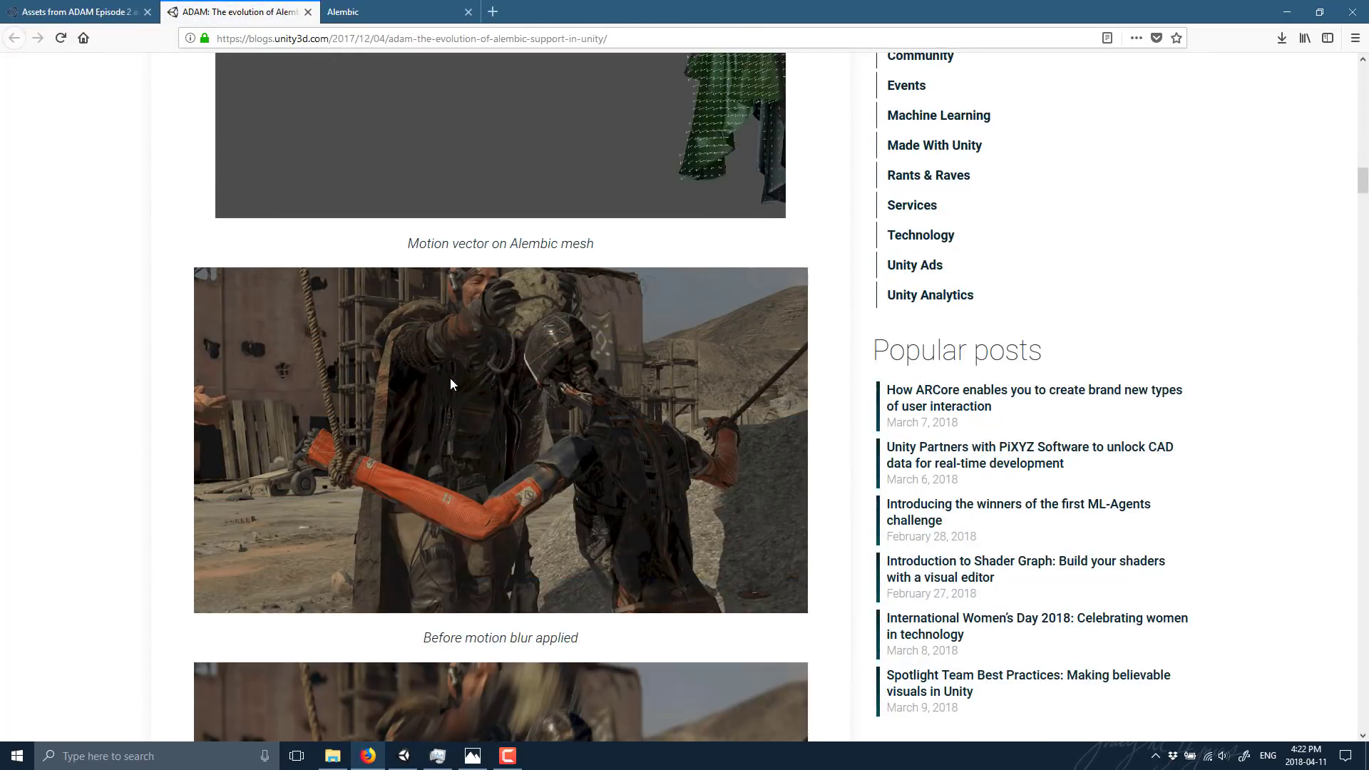
scroll("down", 3)
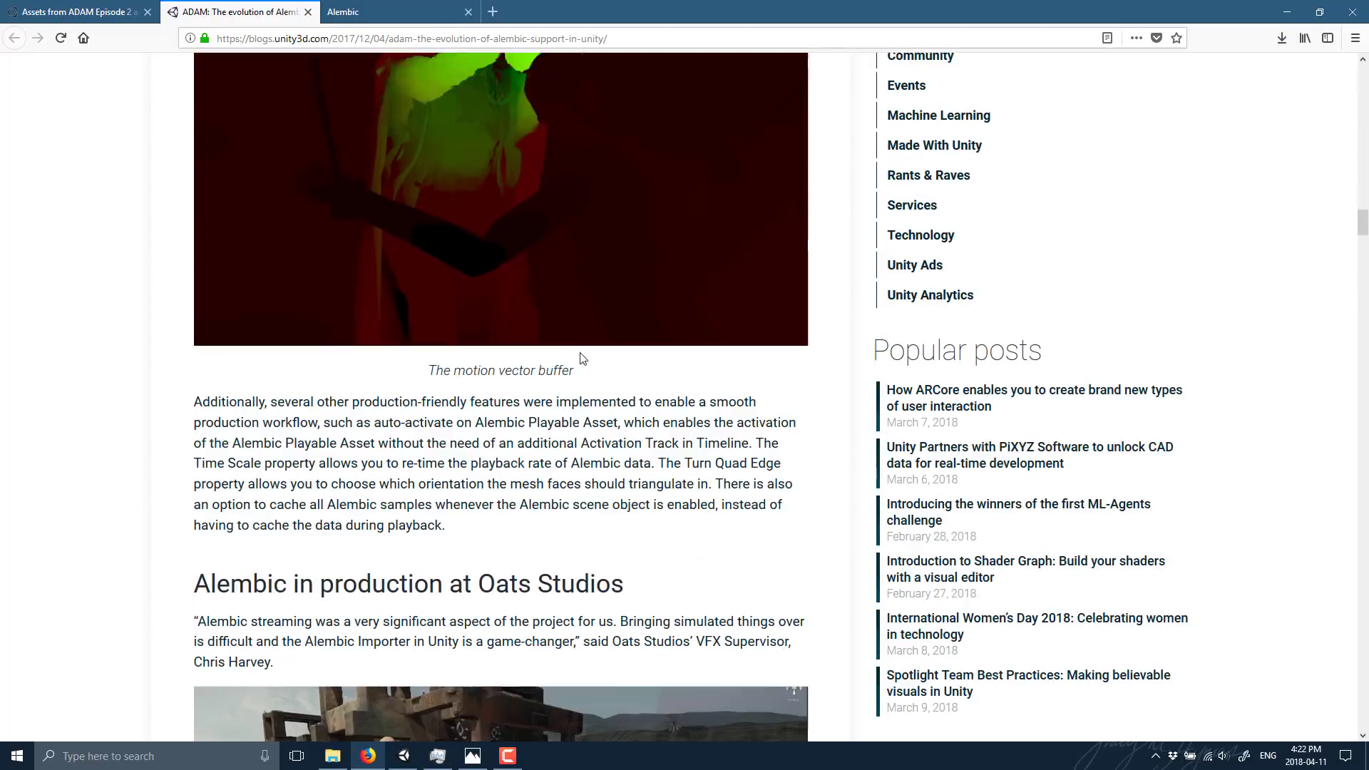
scroll("down", 3)
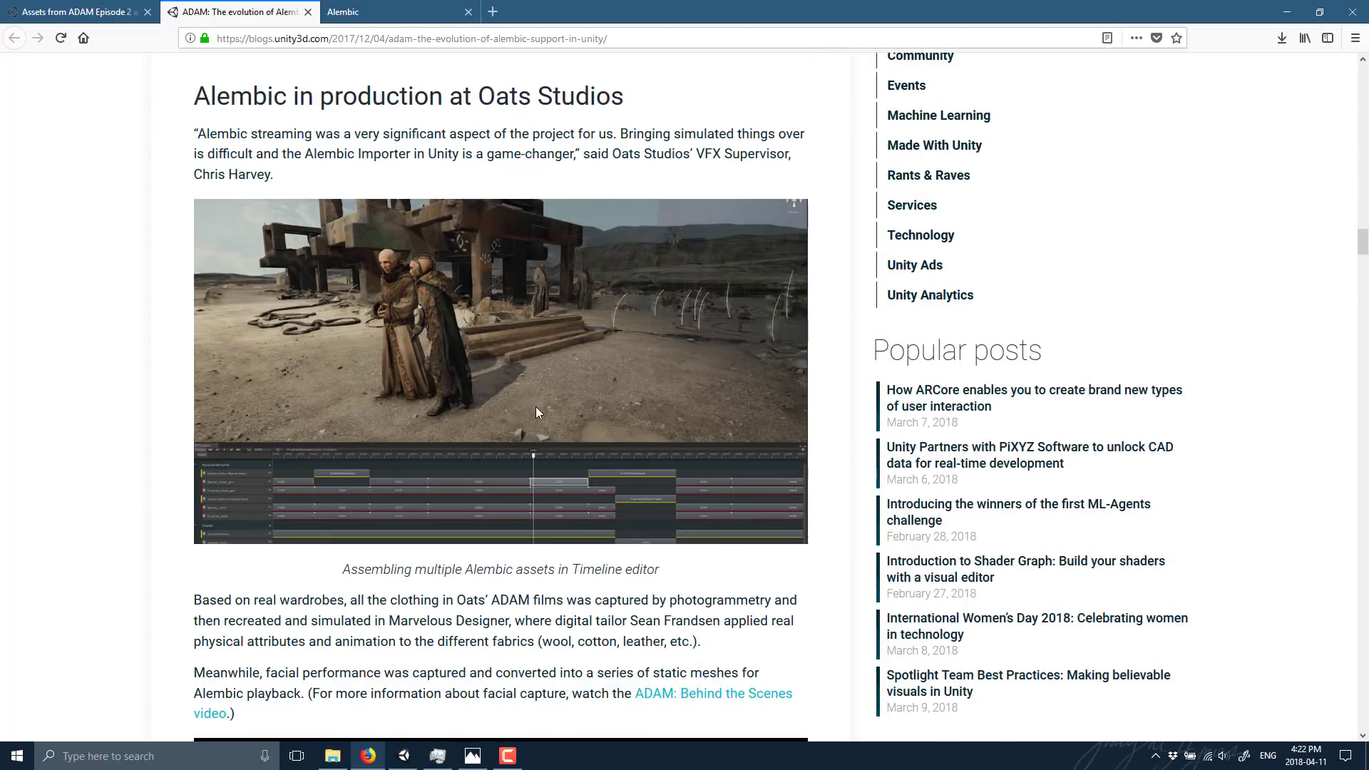
scroll("down", 3)
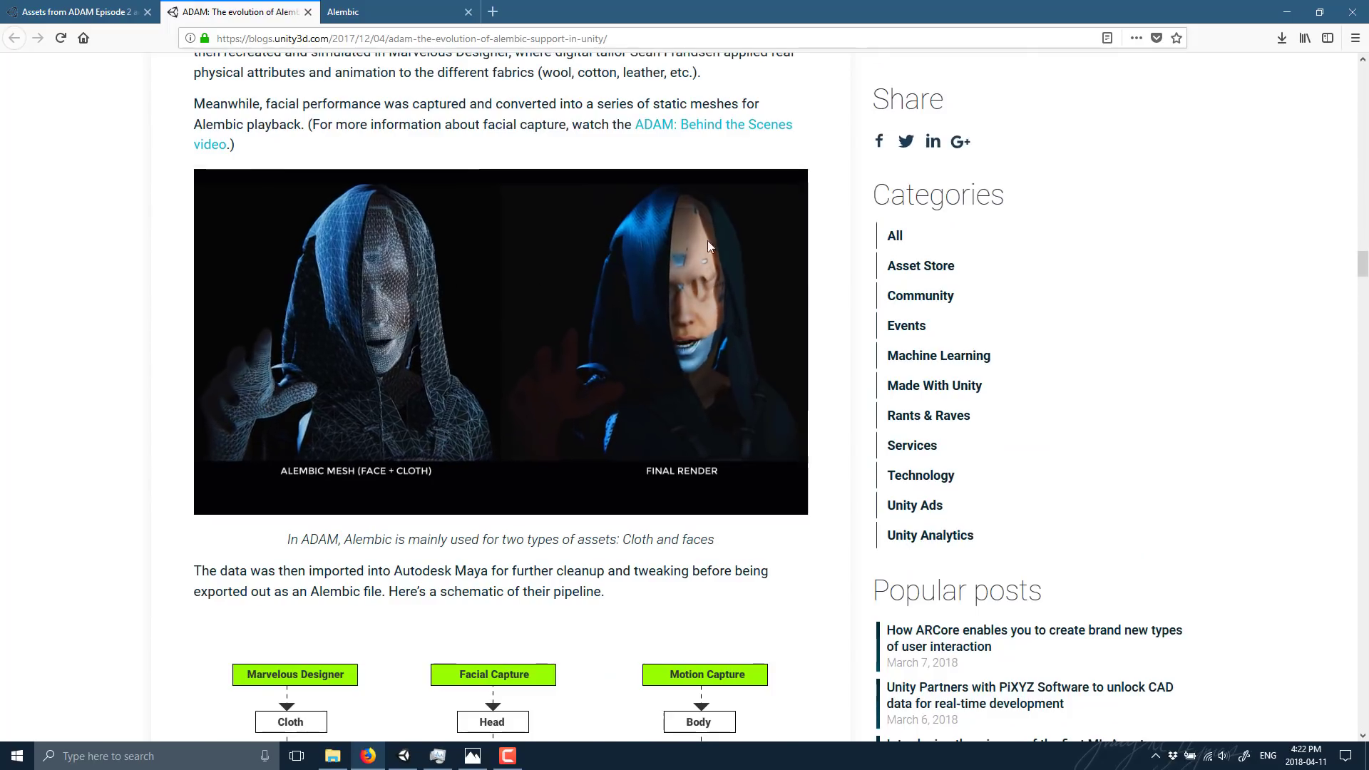
scroll("down", 3)
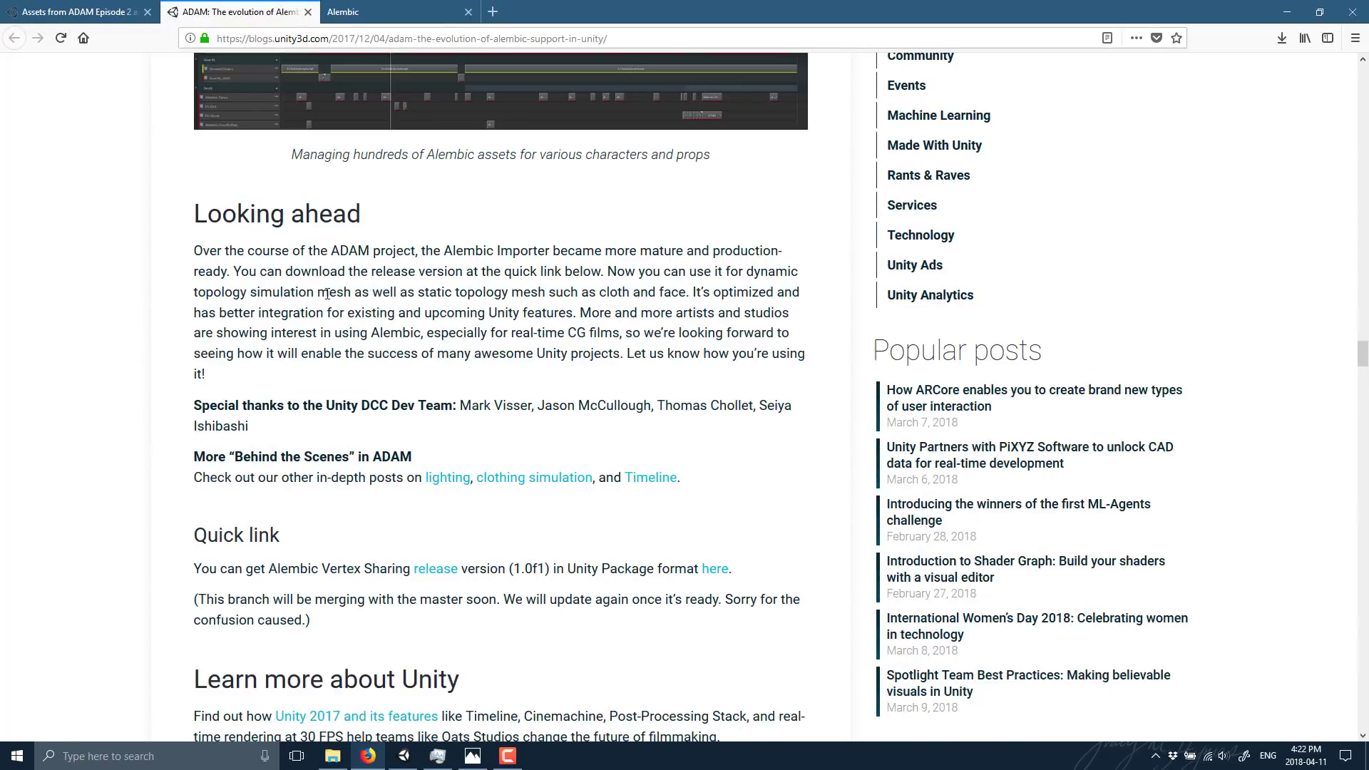